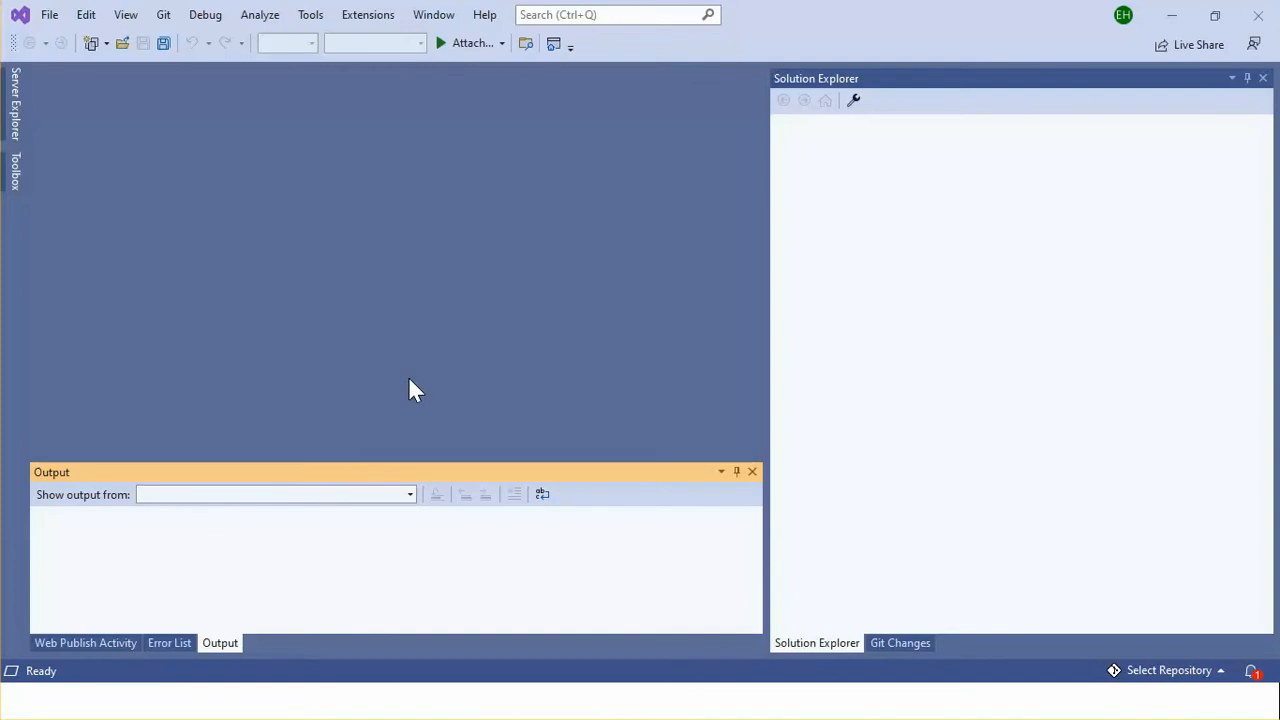
Step: Create a new Blazor WebAssembly App project named BlazorCSSIsolation and continue to the framework options
left_click(48, 14)
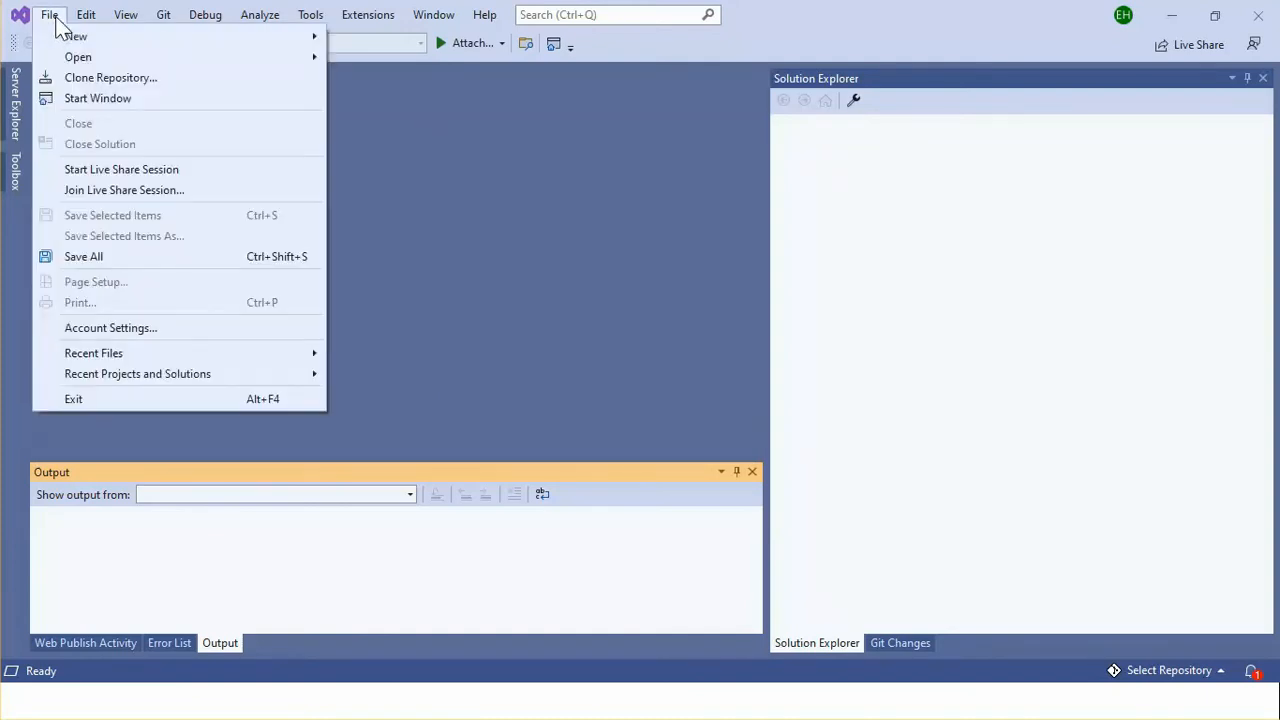
left_click(72, 36)
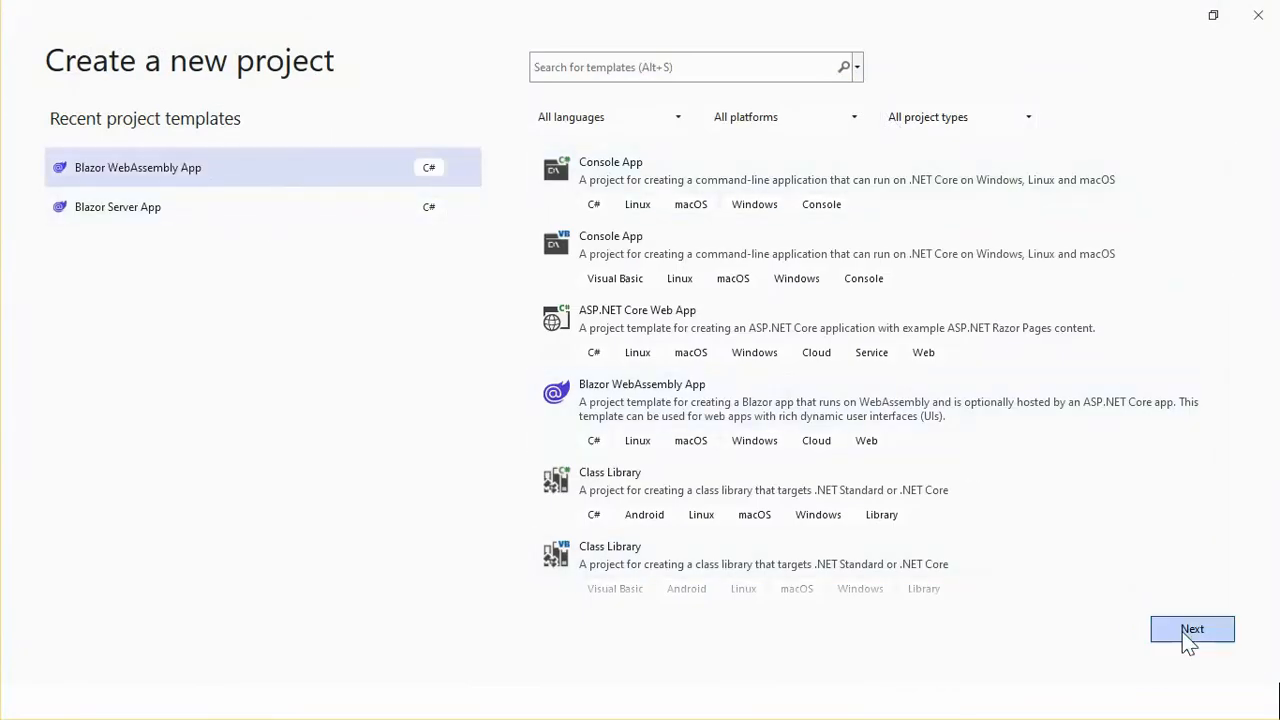
left_click(1192, 628)
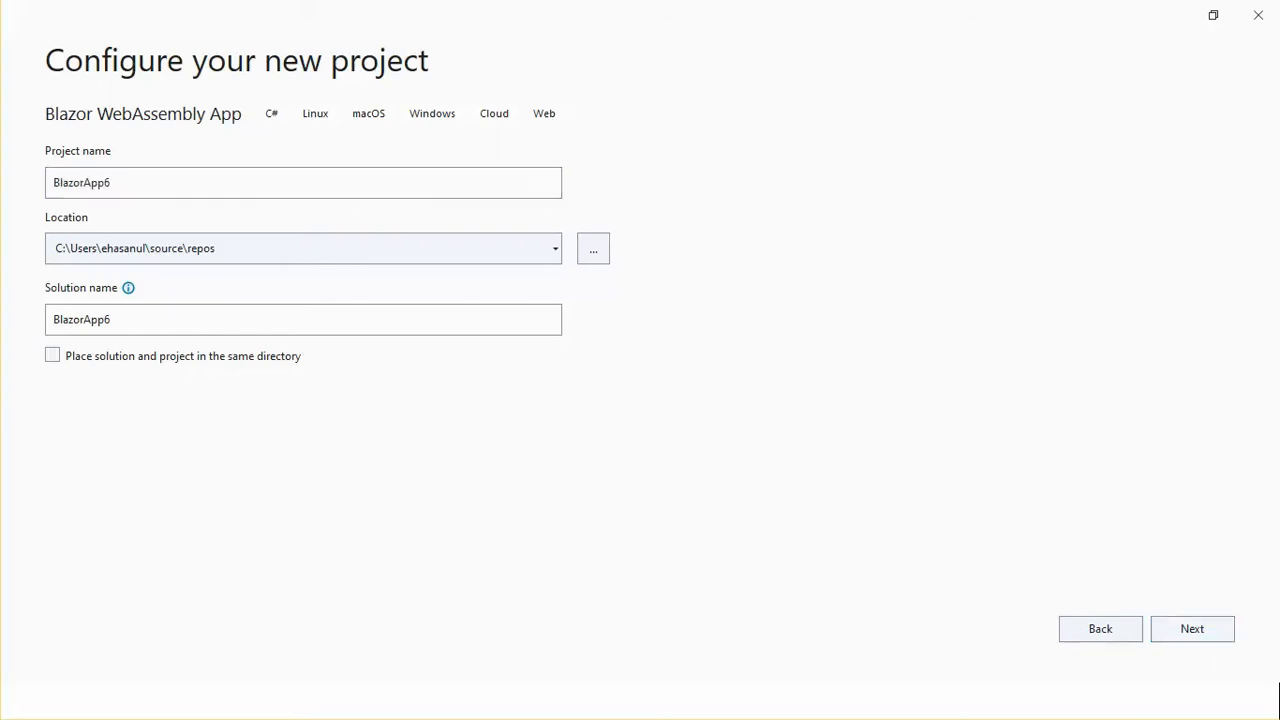
triple_click(304, 320)
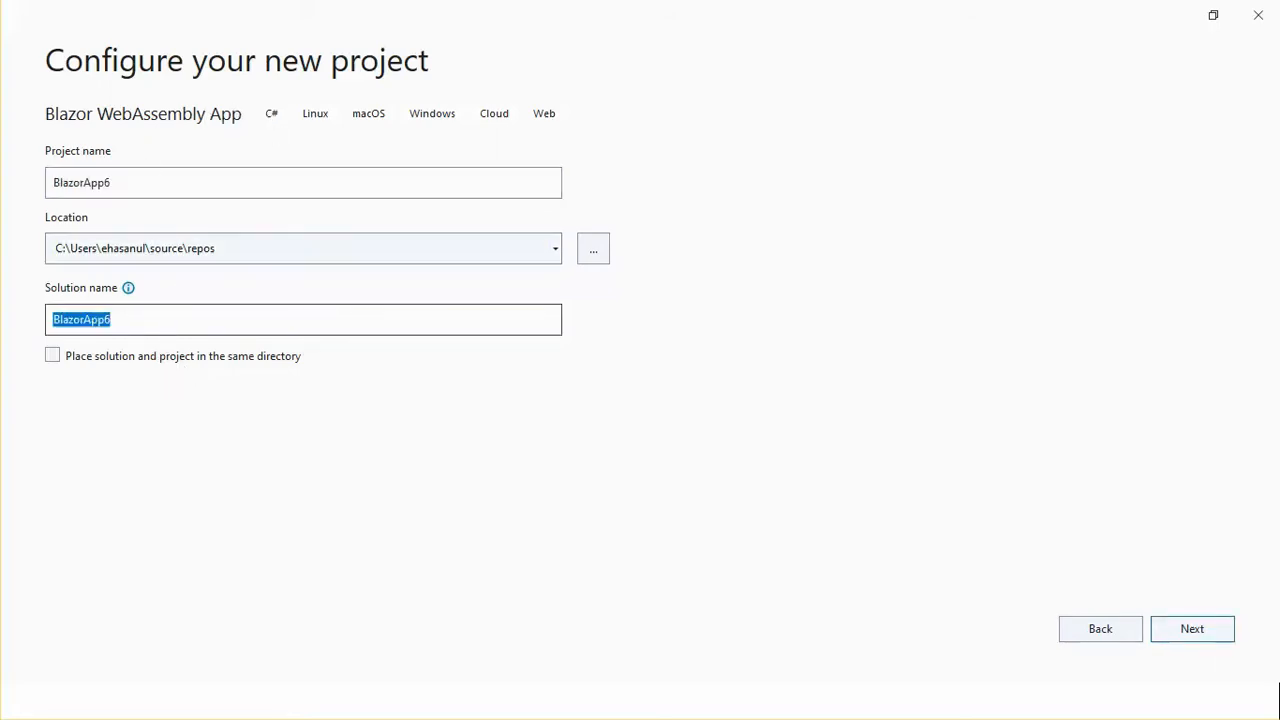
type("BlazorCSSIsolation")
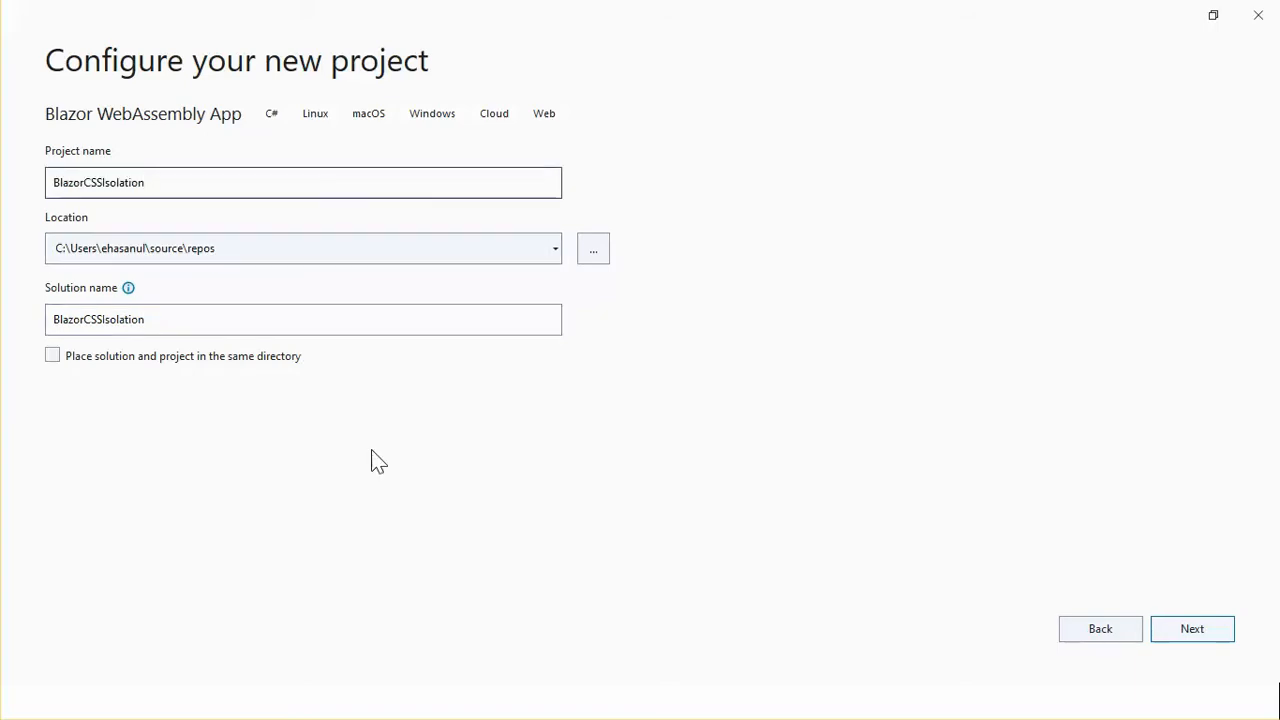
mouse_move(1192, 628)
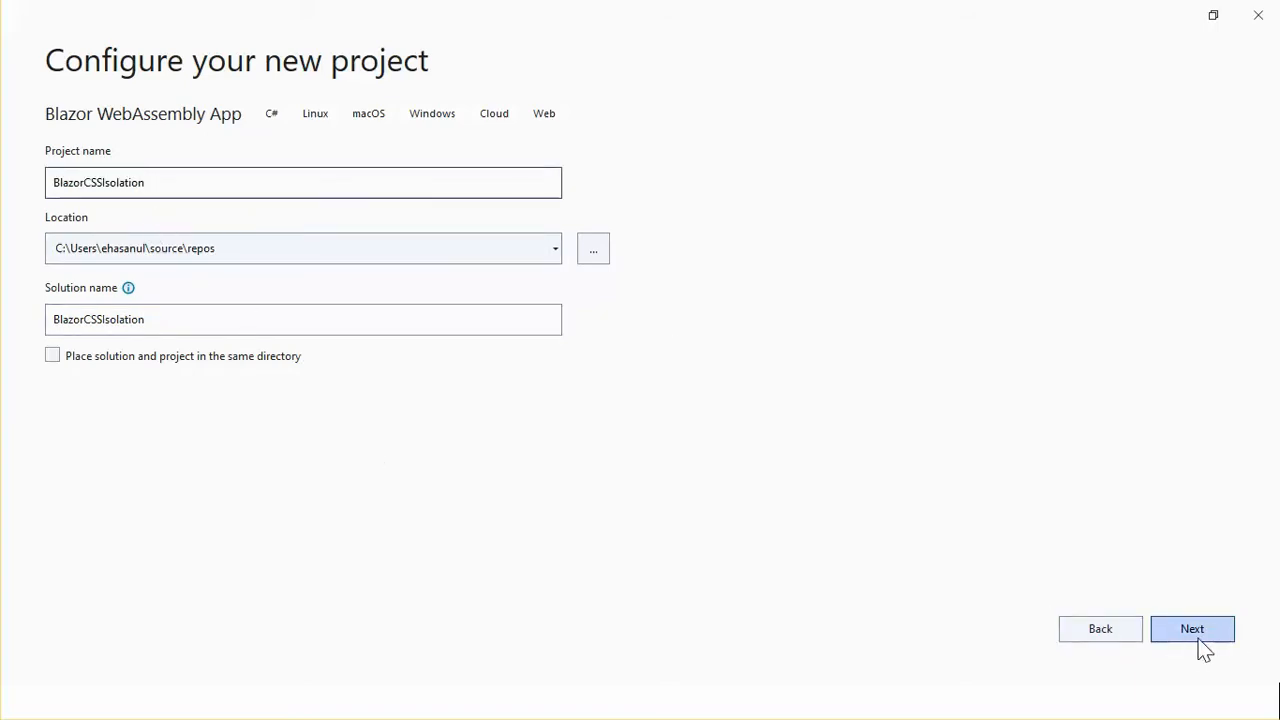
left_click(1192, 628)
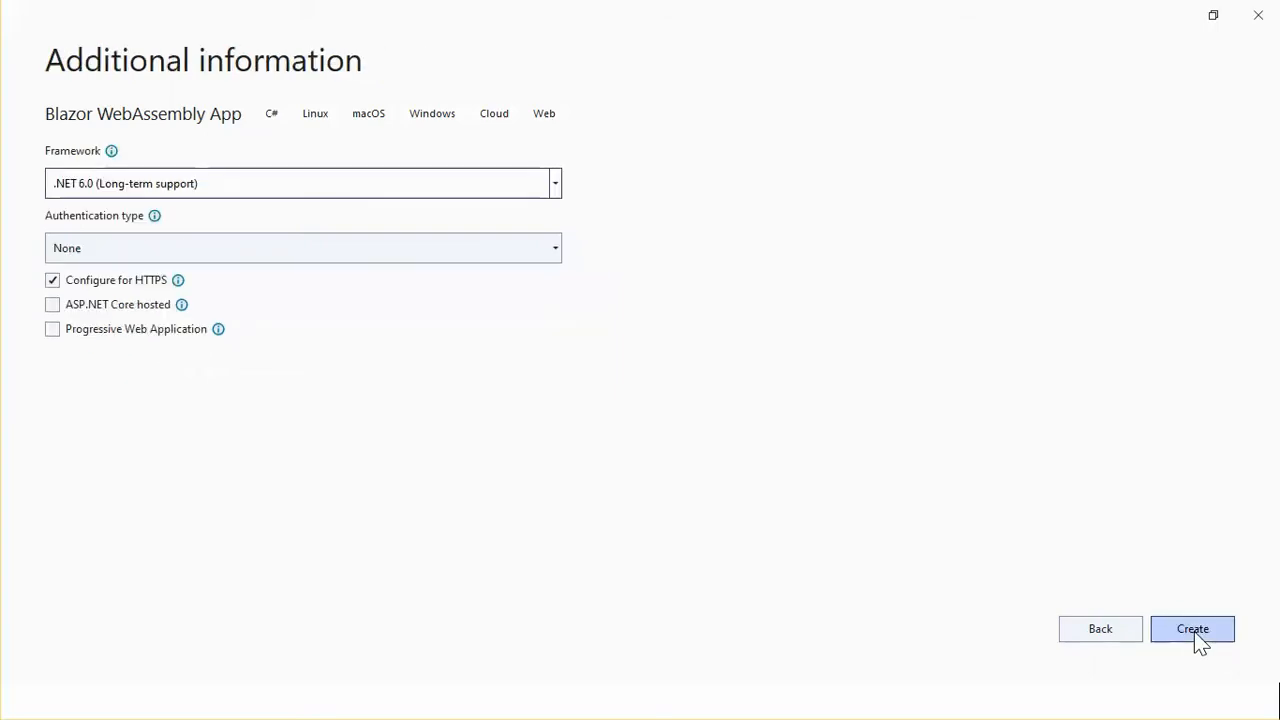
mouse_move(118, 196)
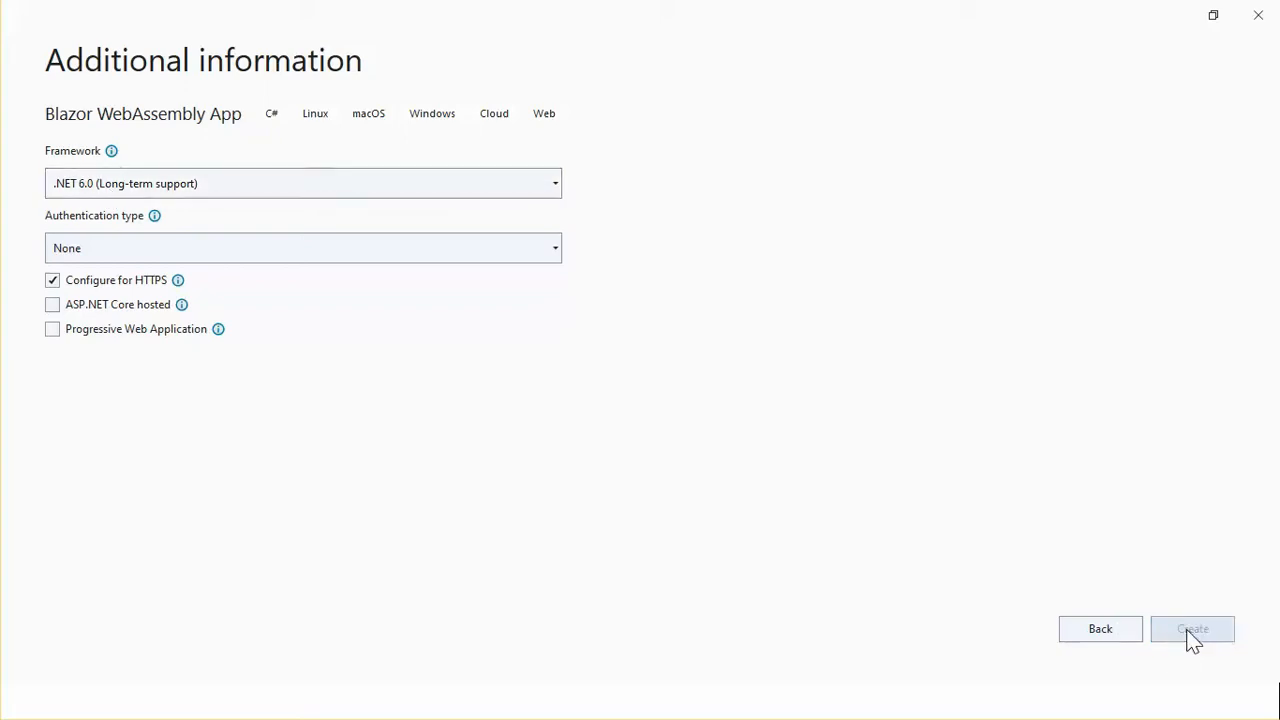
Step: Finish creating the project, then reveal wwwroot/css/app.css in Solution Explorer
left_click(1192, 628)
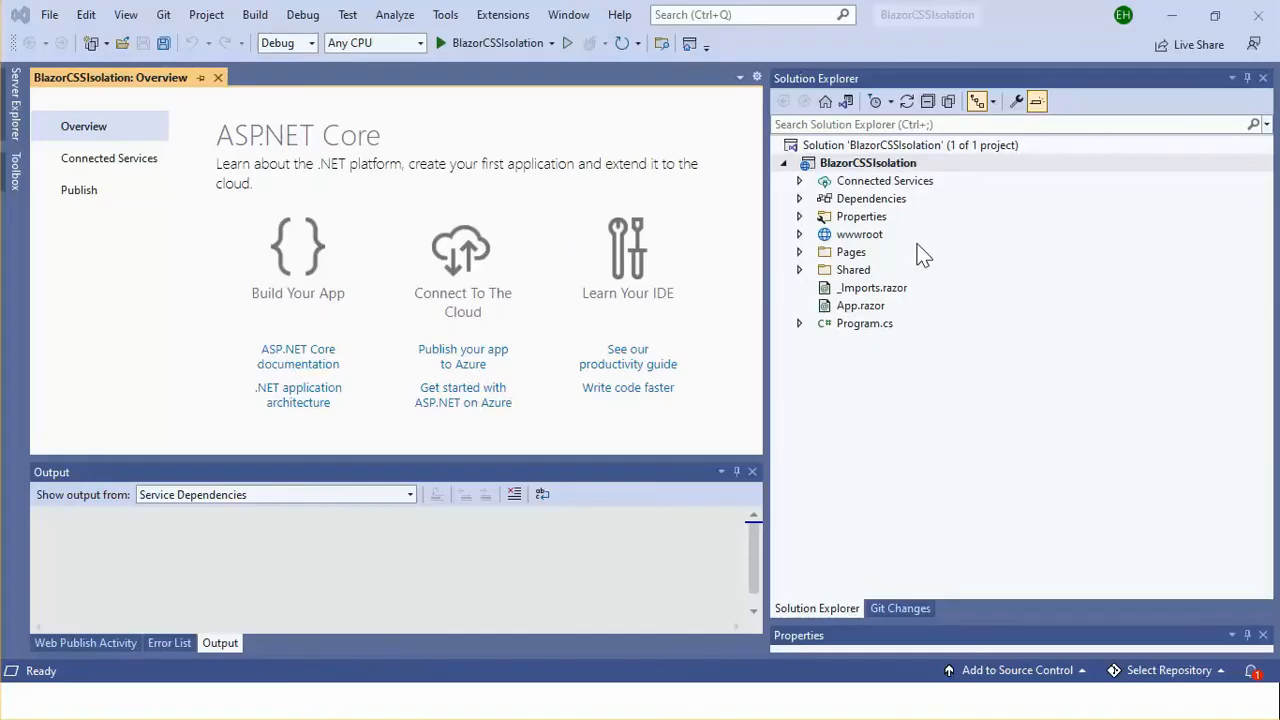
mouse_move(1056, 252)
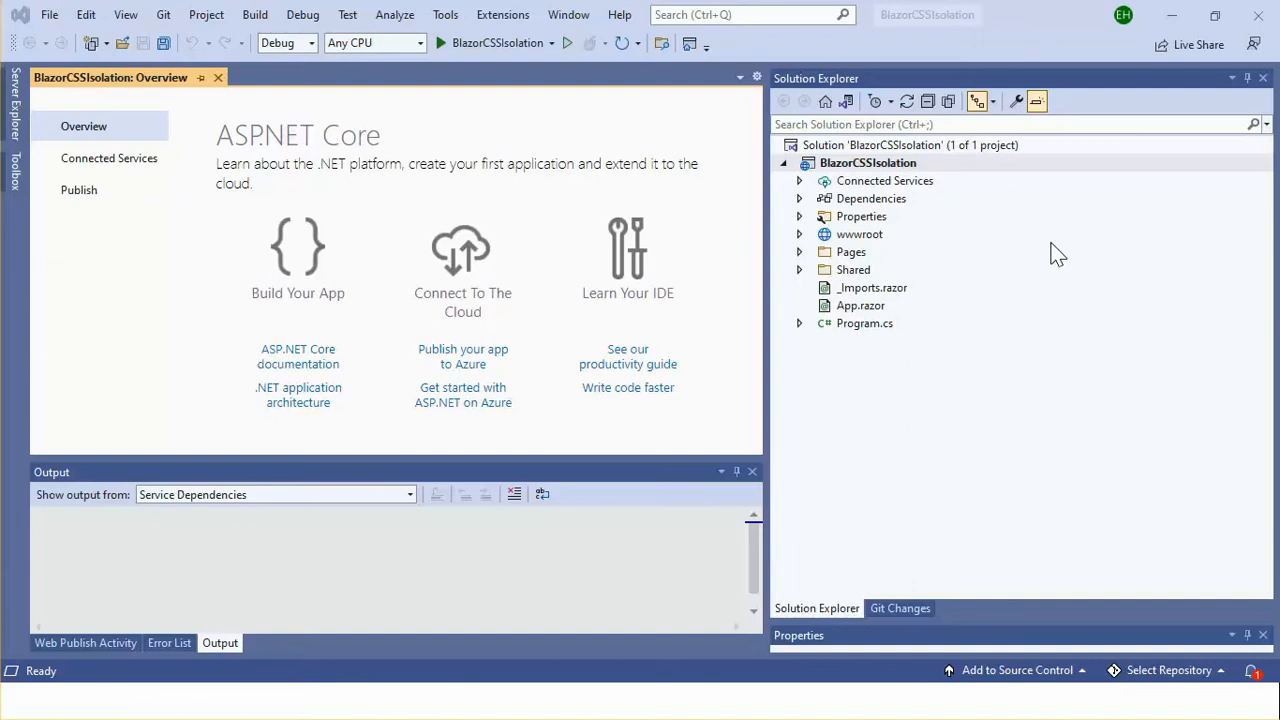
mouse_move(1128, 252)
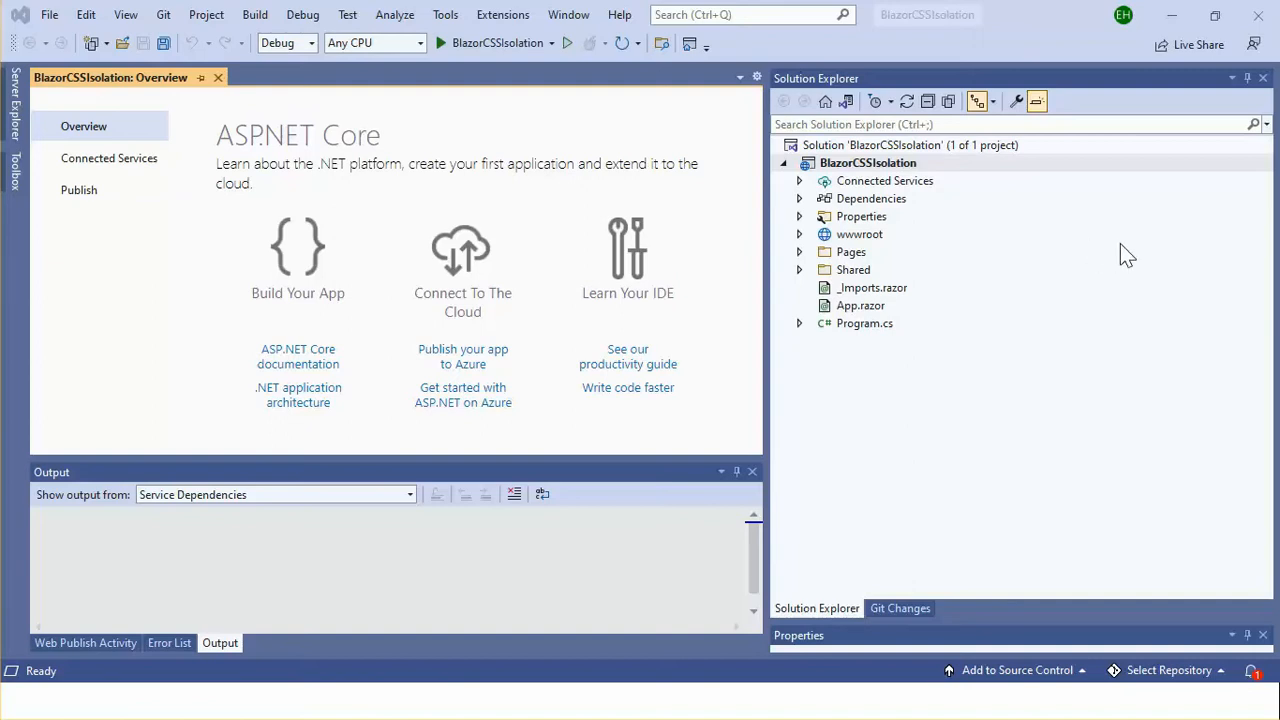
left_click(800, 234)
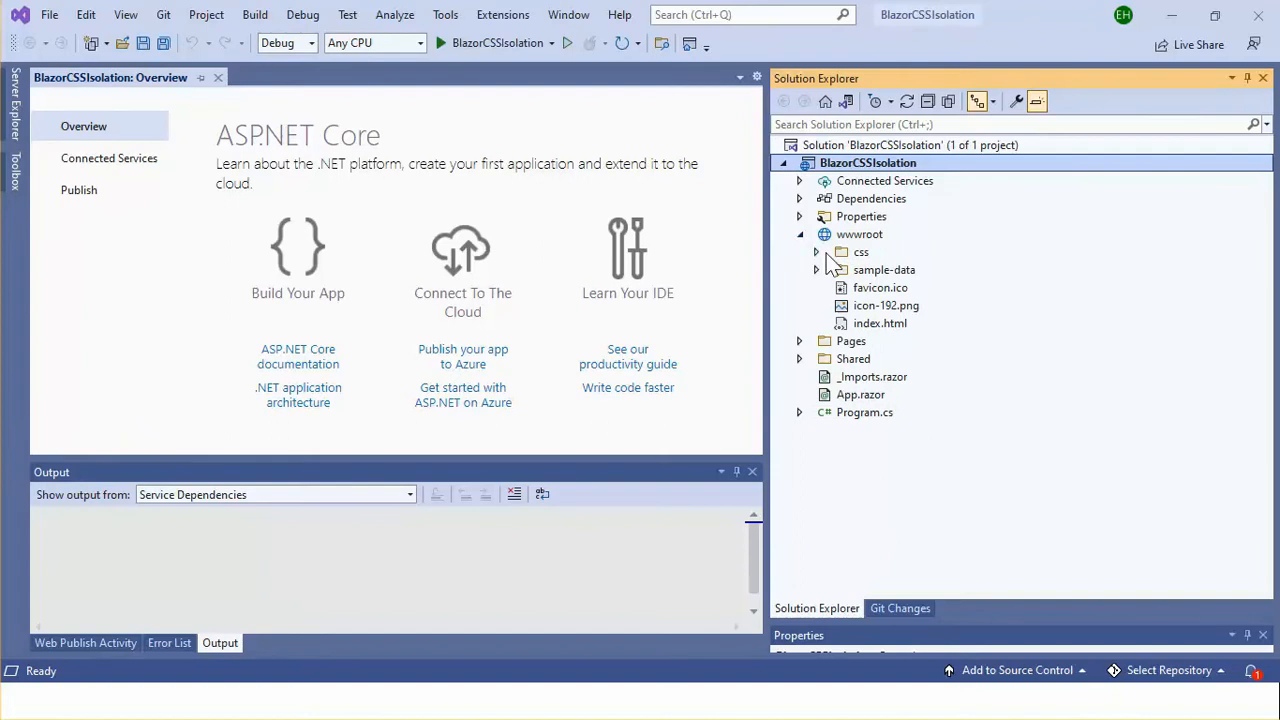
left_click(816, 252)
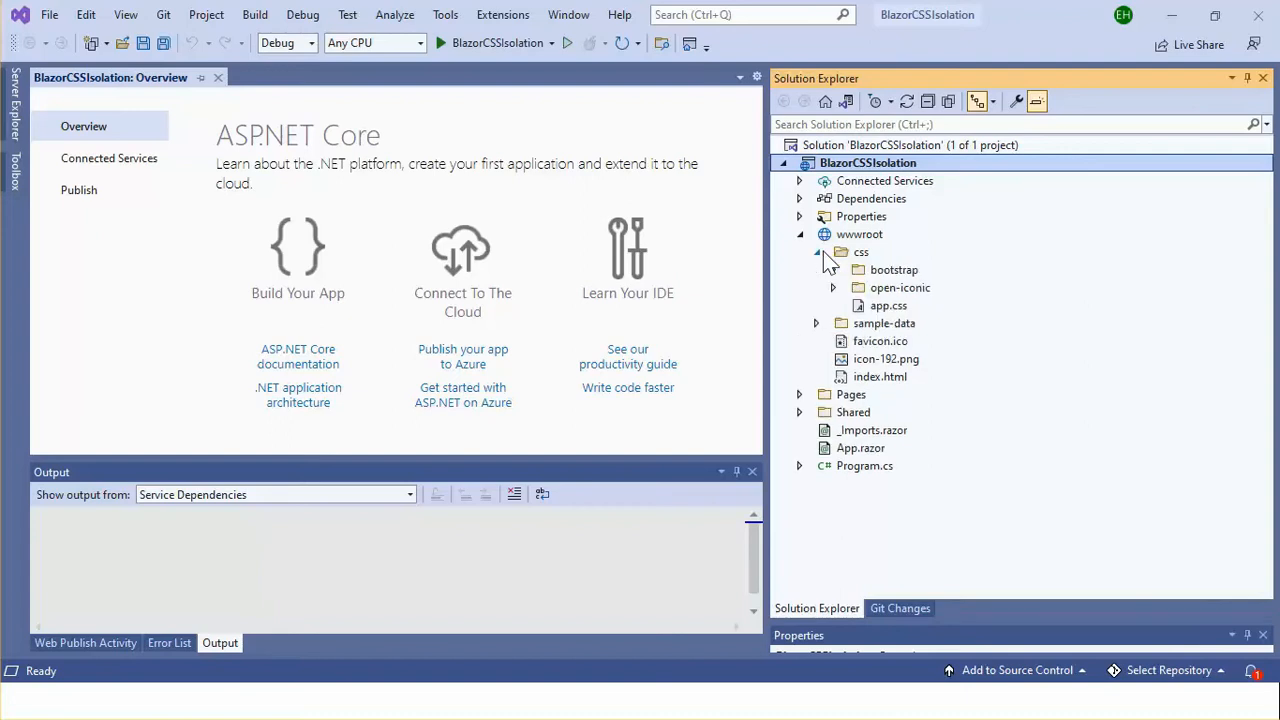
left_click(888, 304)
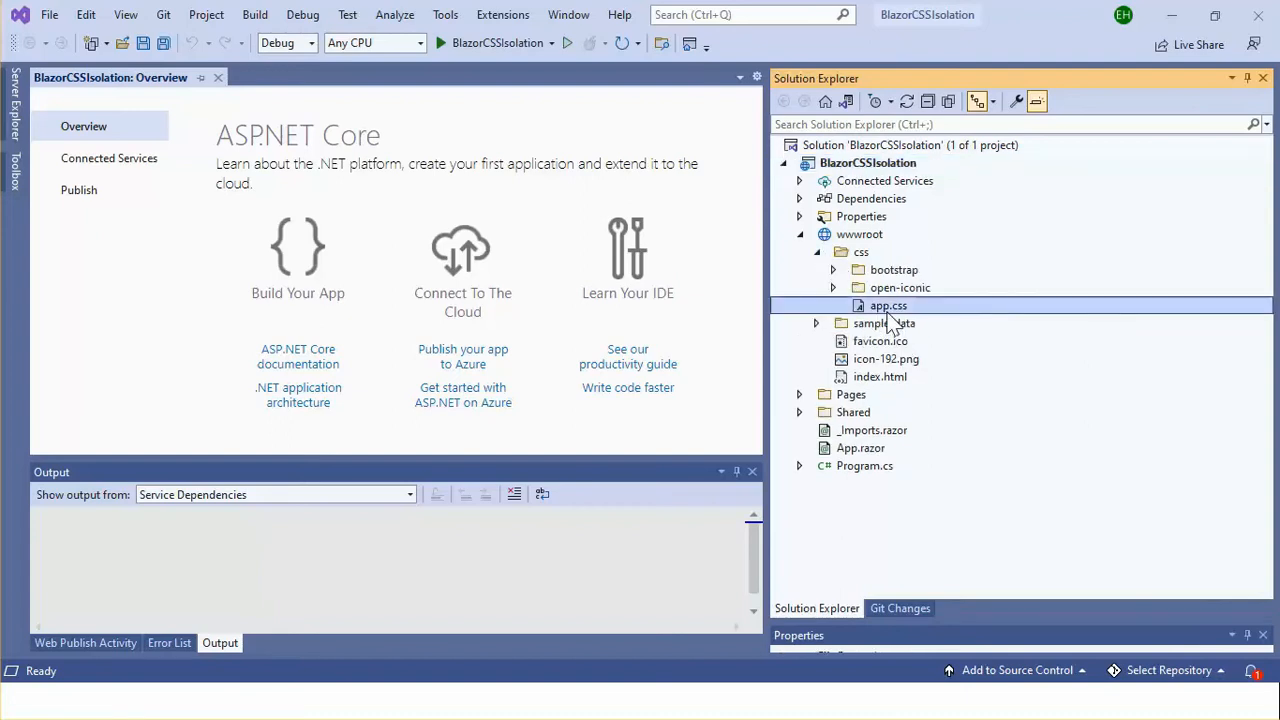
Step: View app.css's global style rules in the editor, then select index.html in the tree
double_click(888, 304)
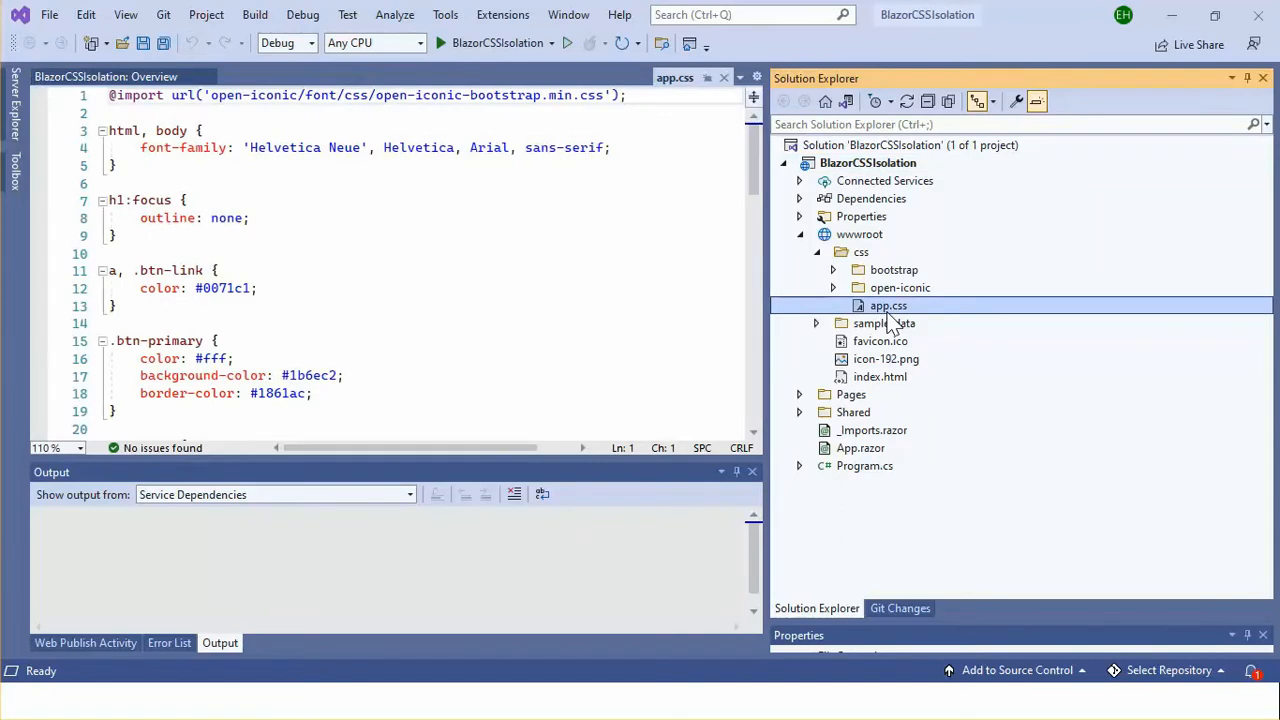
left_click(400, 252)
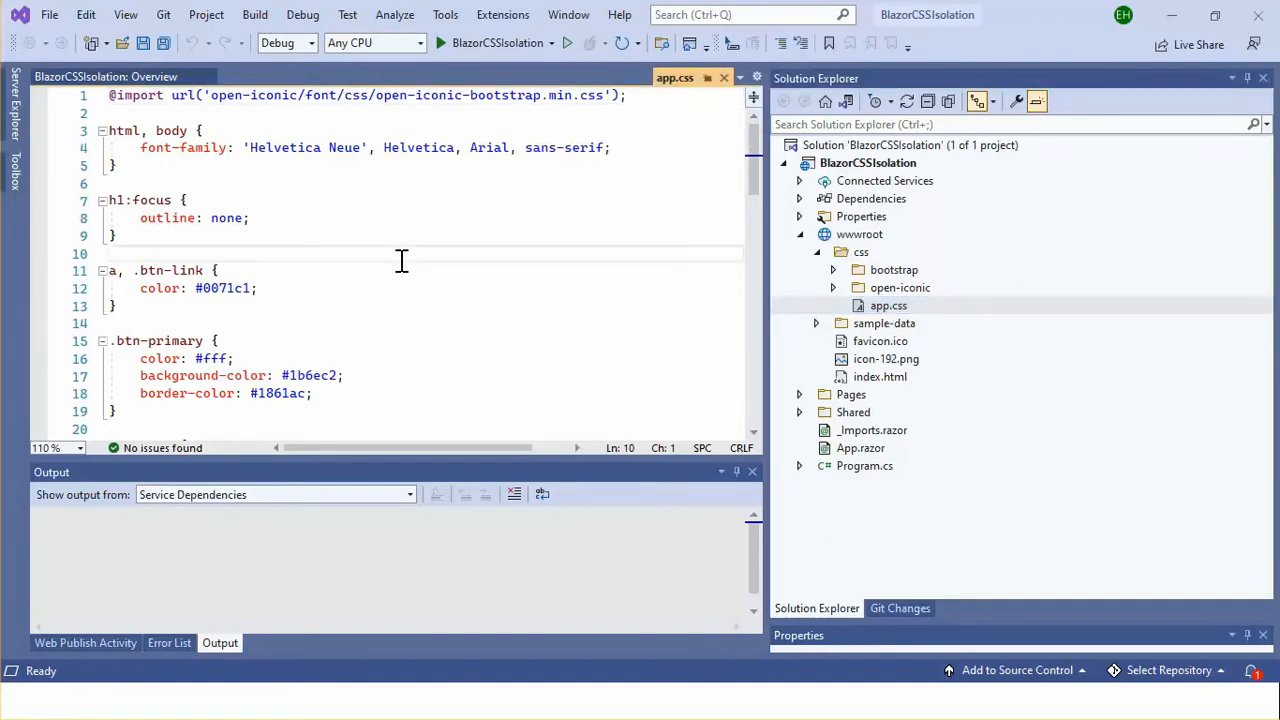
left_click(110, 252)
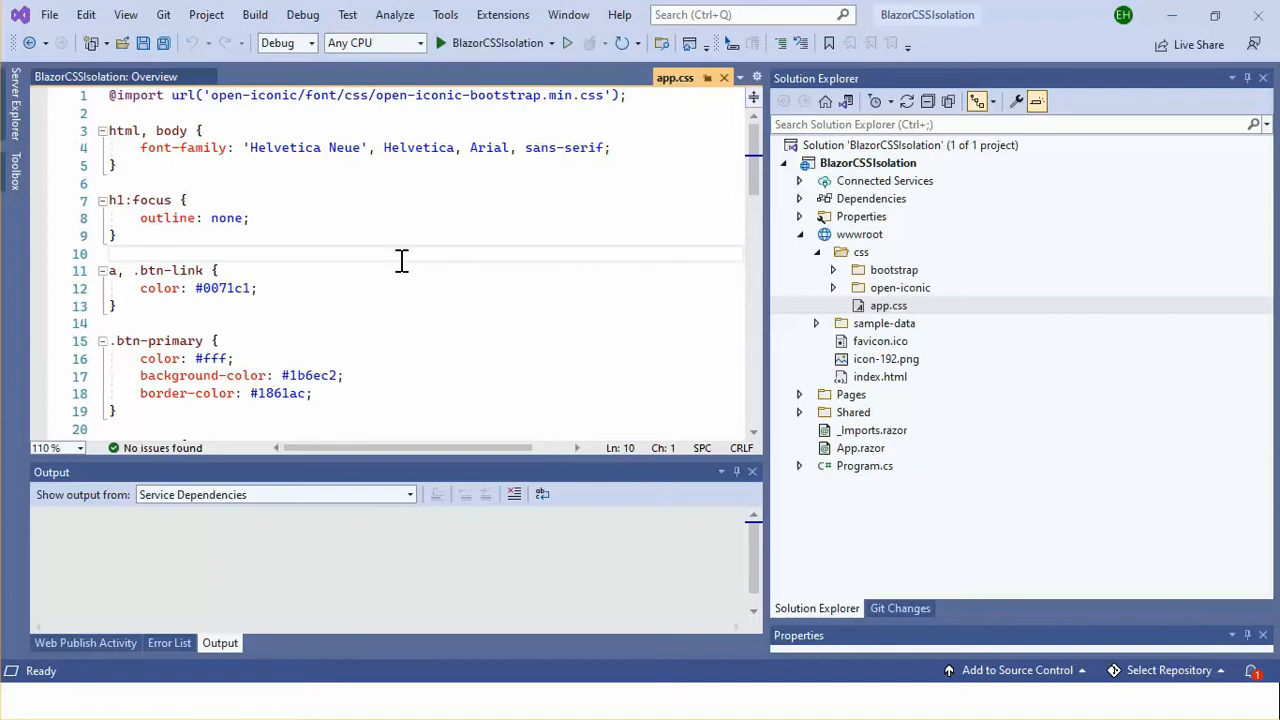
mouse_move(414, 260)
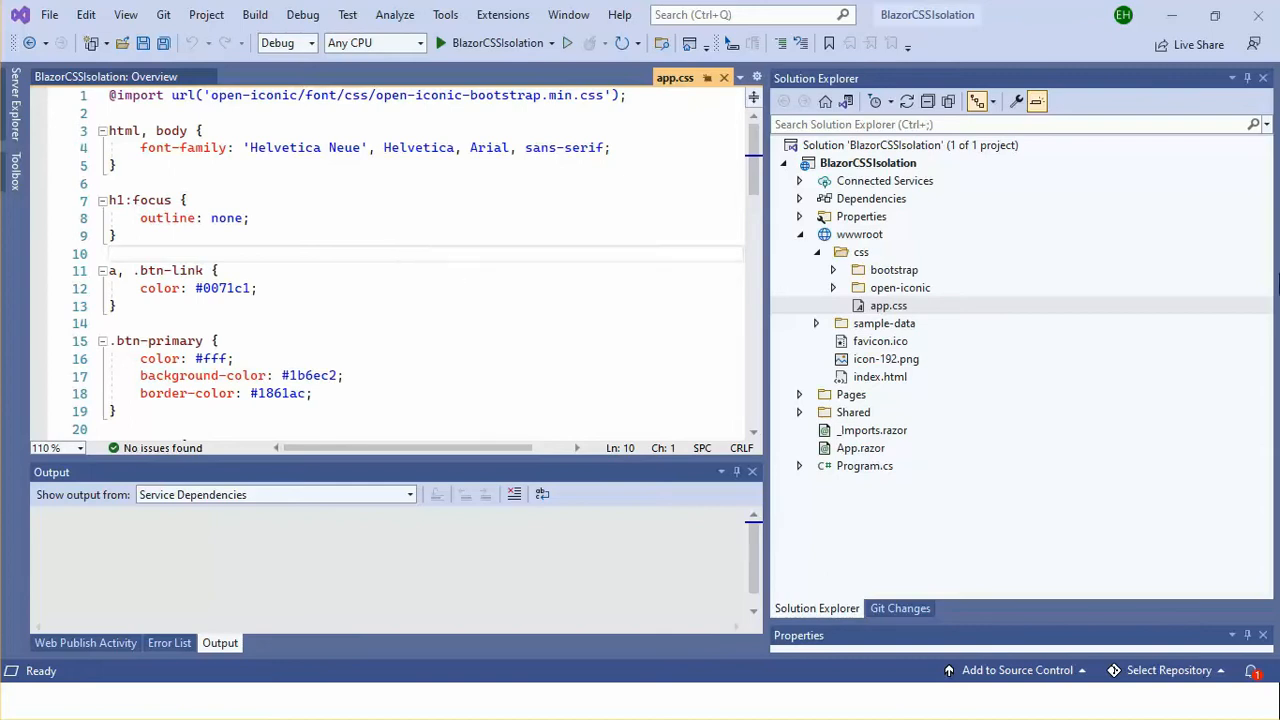
left_click(880, 376)
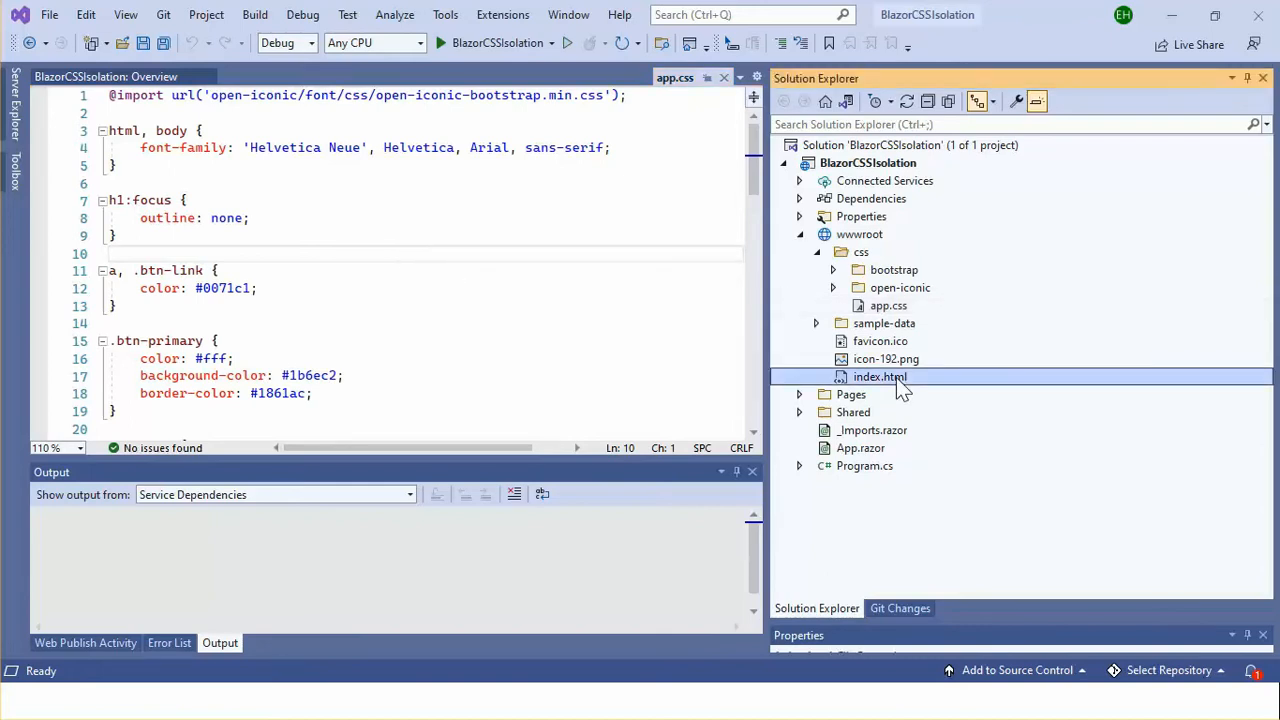
Step: Inspect index.html's link tags loading css/app.css, then return to app.css
double_click(880, 376)
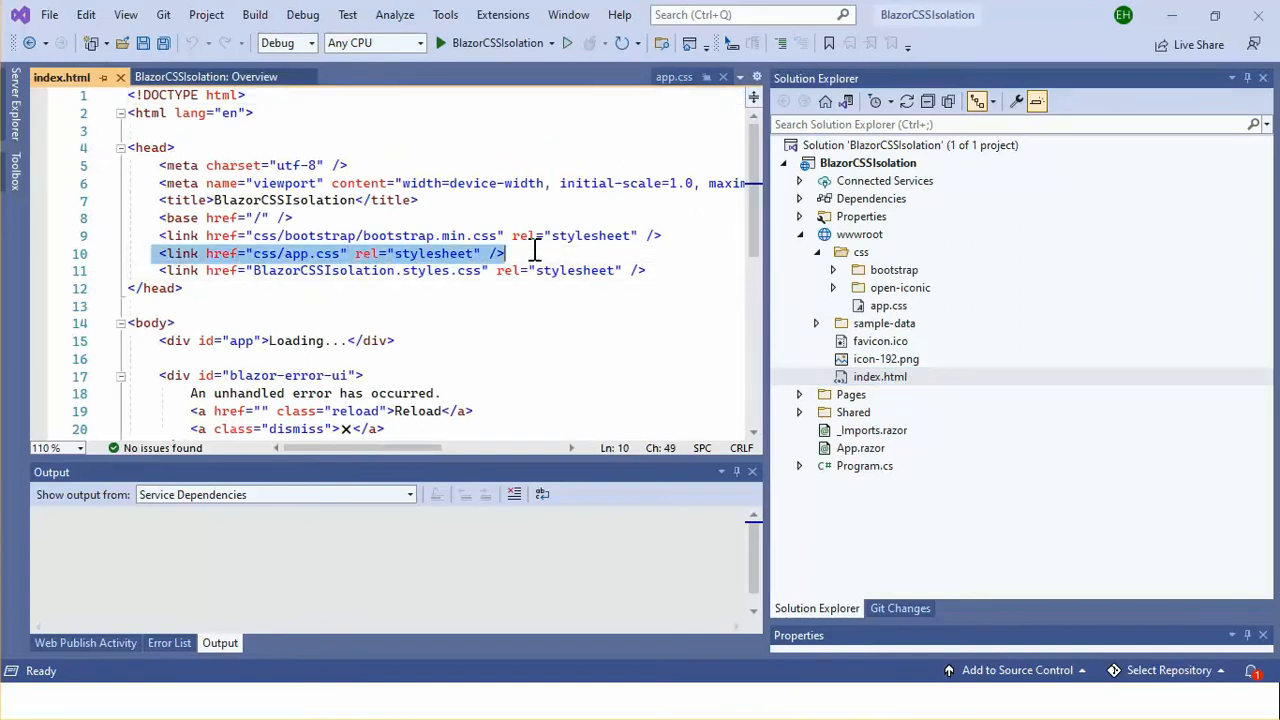
mouse_move(548, 252)
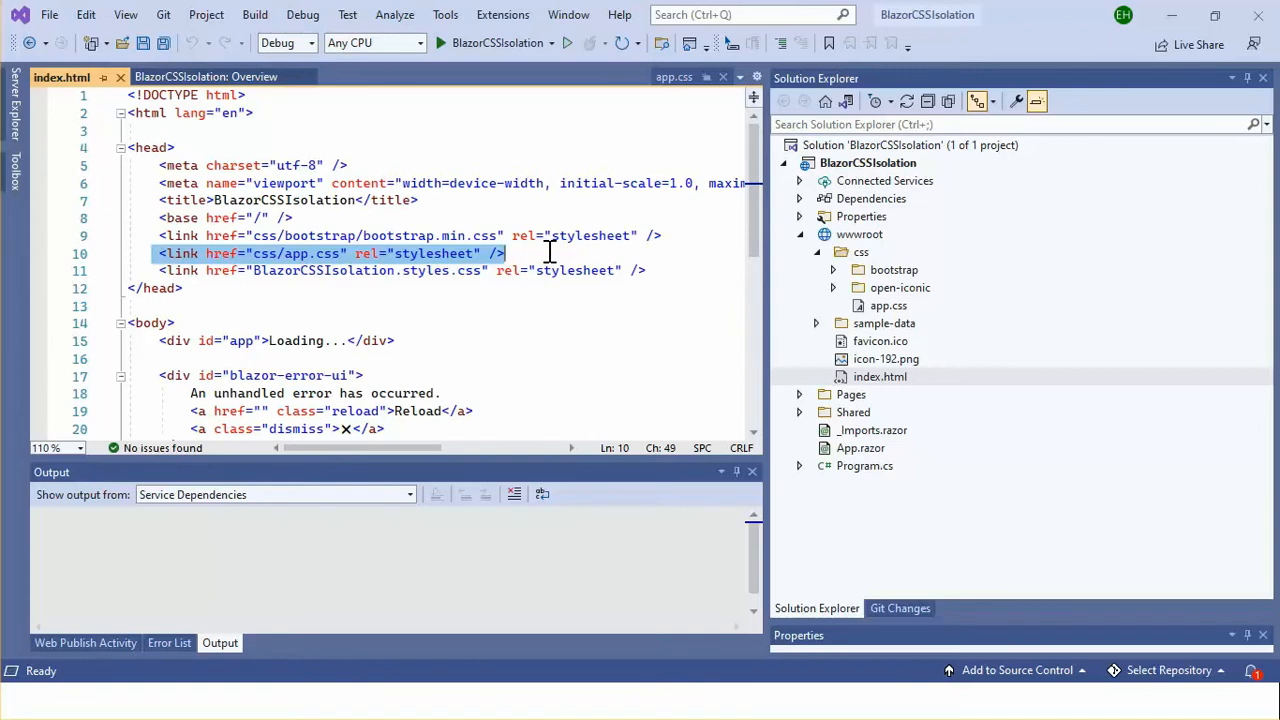
mouse_move(438, 282)
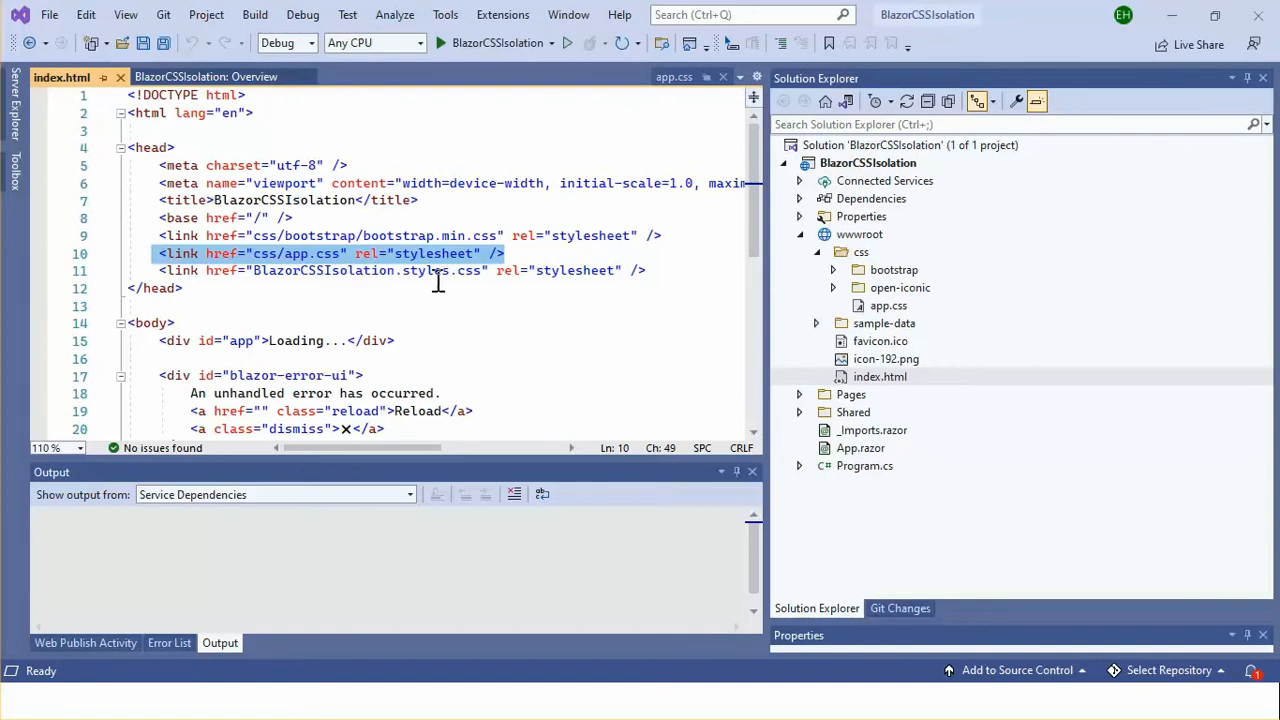
left_click(864, 304)
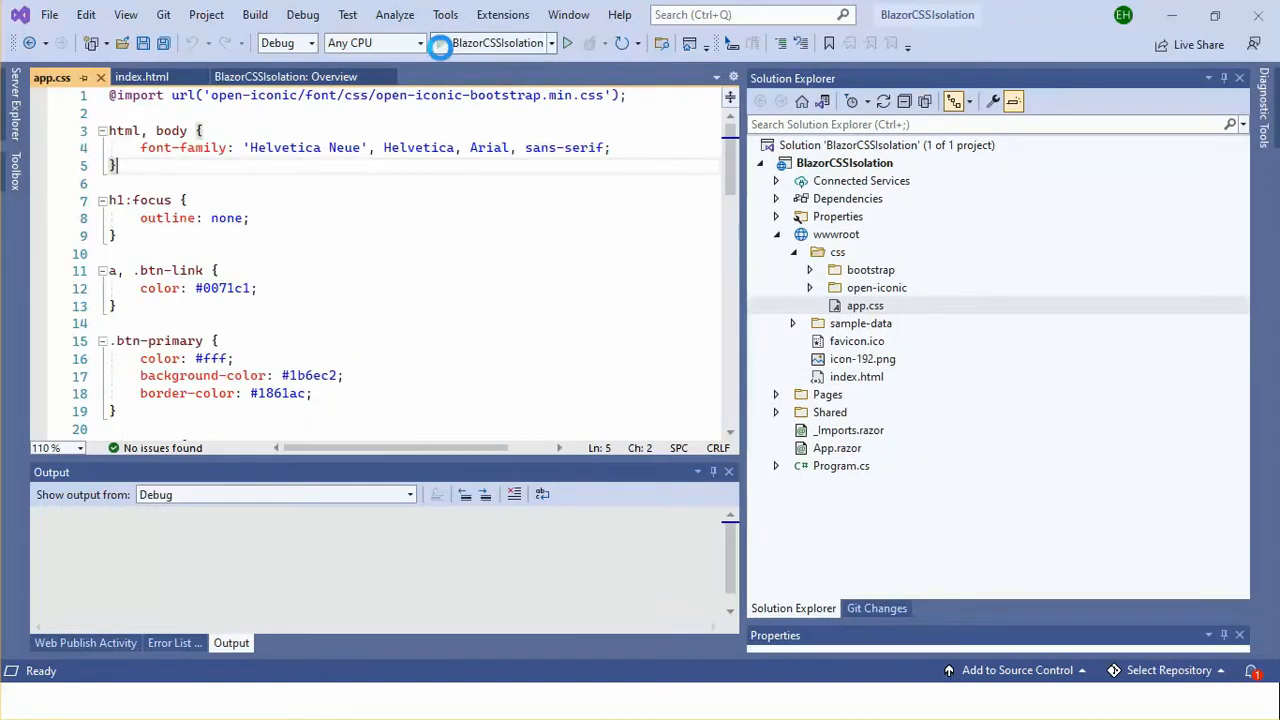
Step: Run the app with debugging and add h1 { color: magenta; } to app.css, saving to hot-reload
left_click(568, 44)
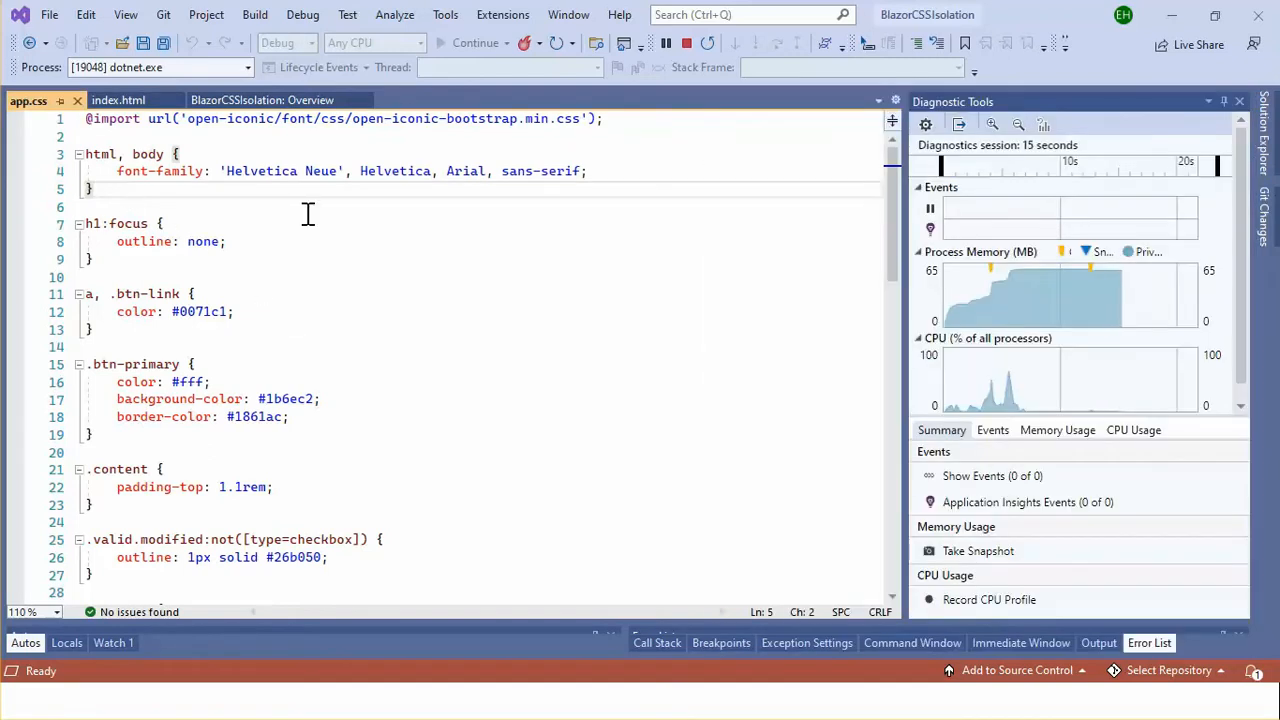
type("h1{")
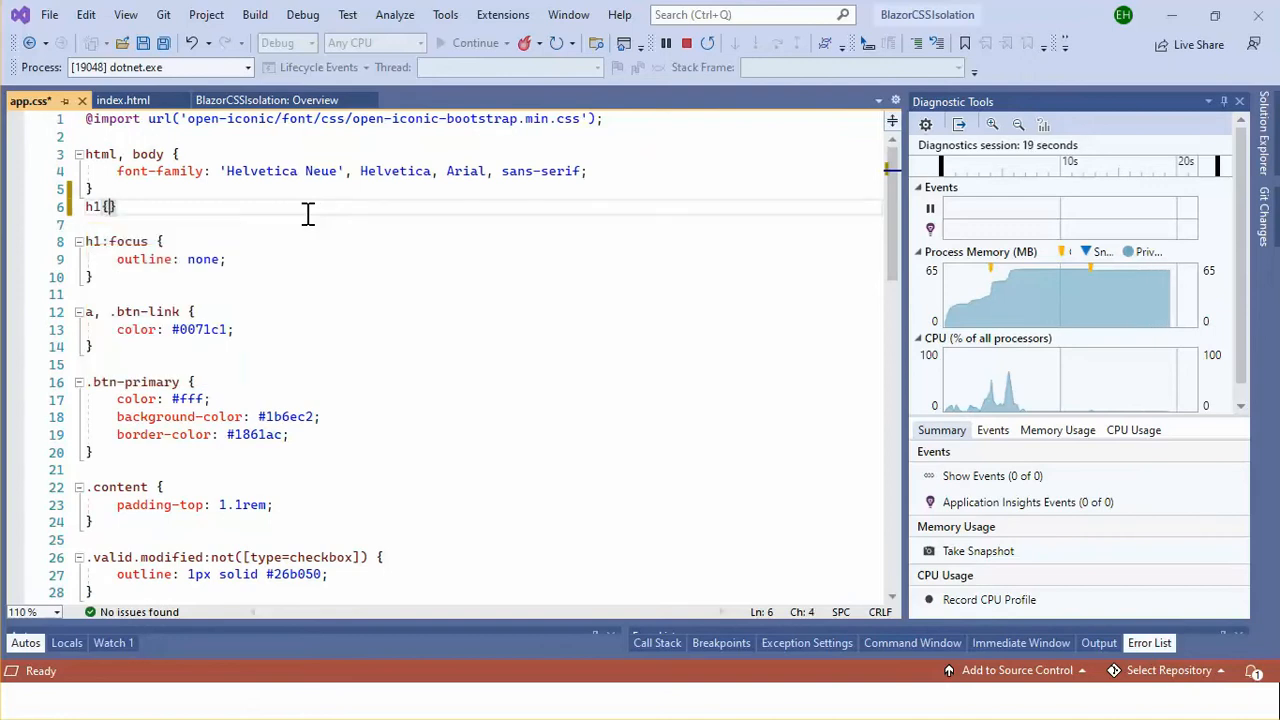
type("color:")
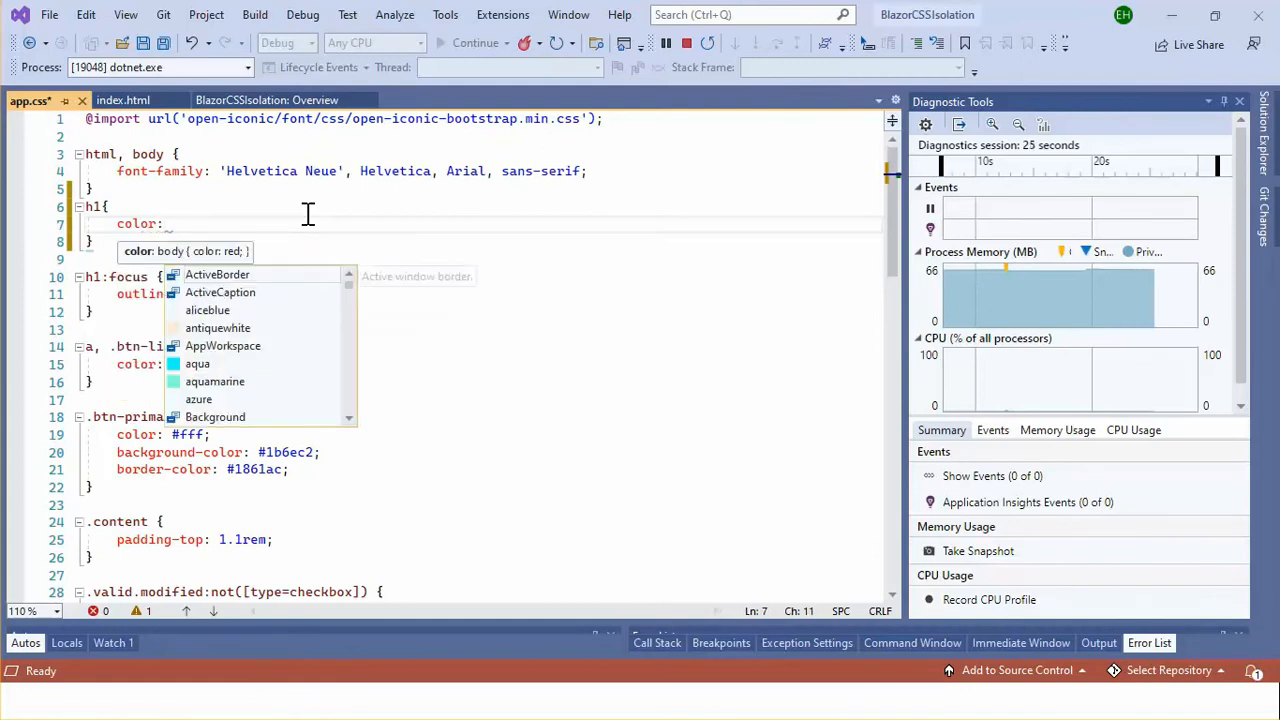
type("magenta;")
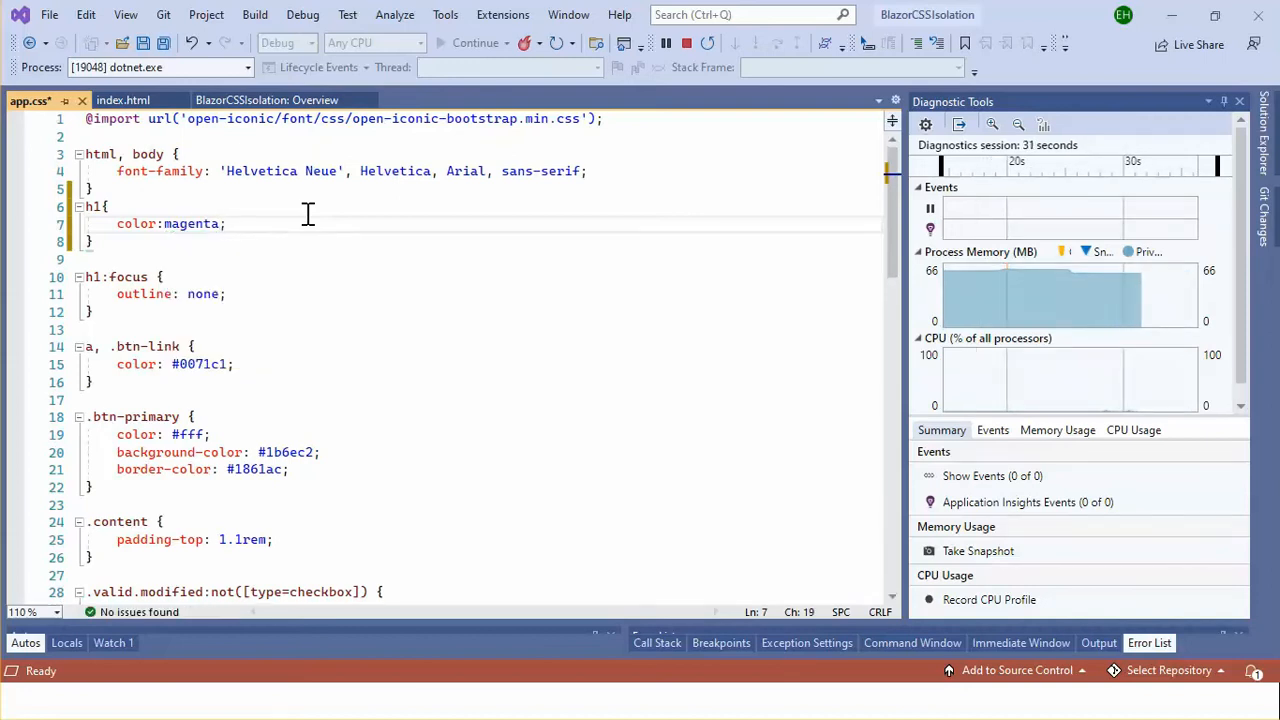
key("ctrl+s")
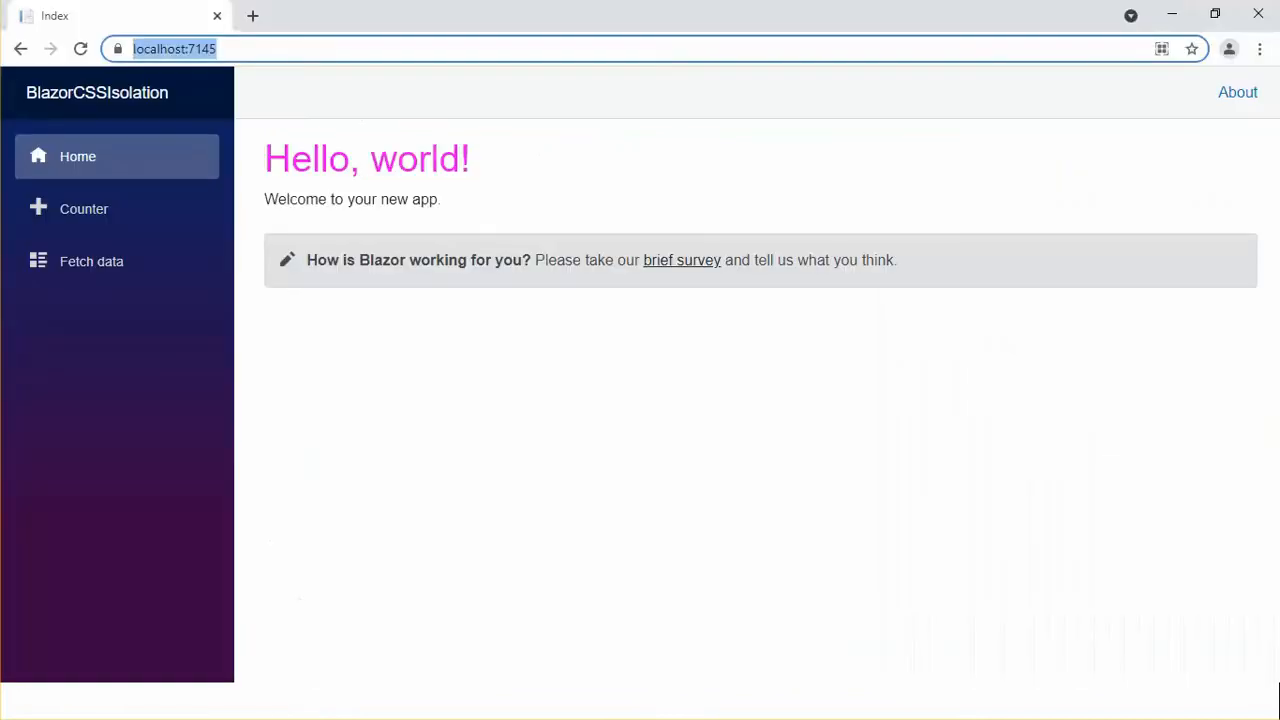
Step: Check in Chrome that the Counter and Fetch data headings are also magenta
left_click(84, 208)
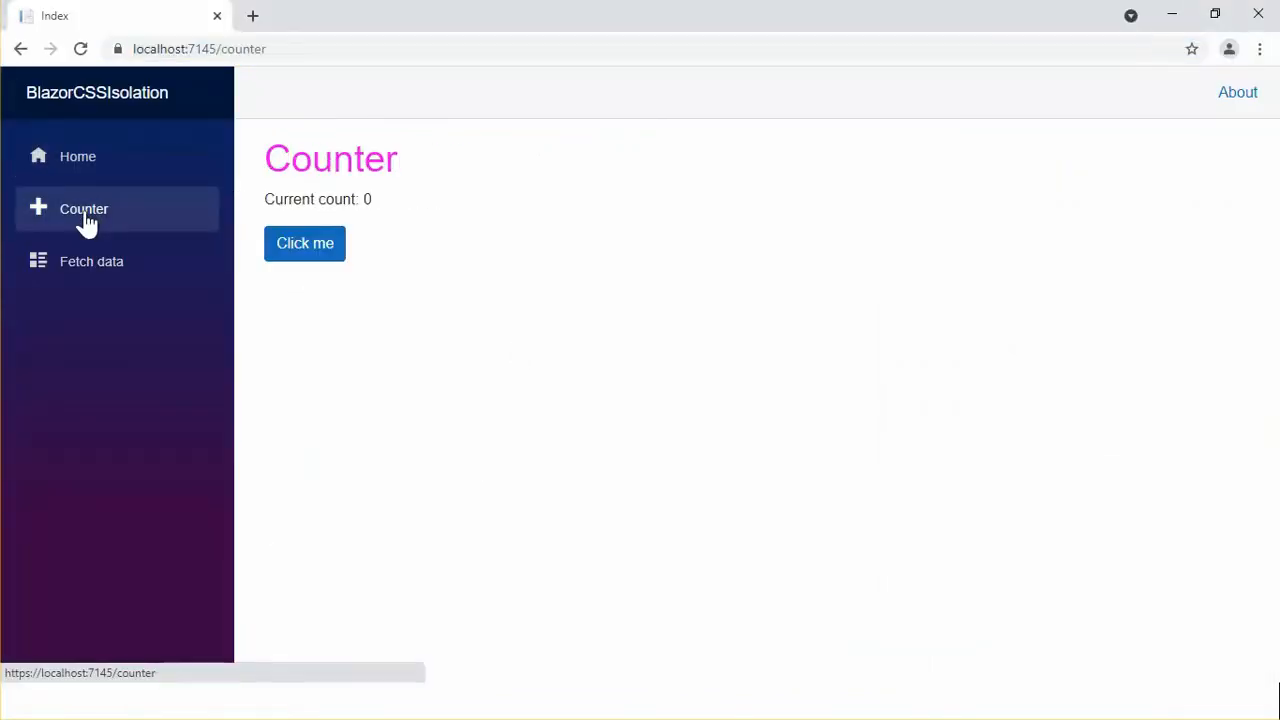
left_click(92, 260)
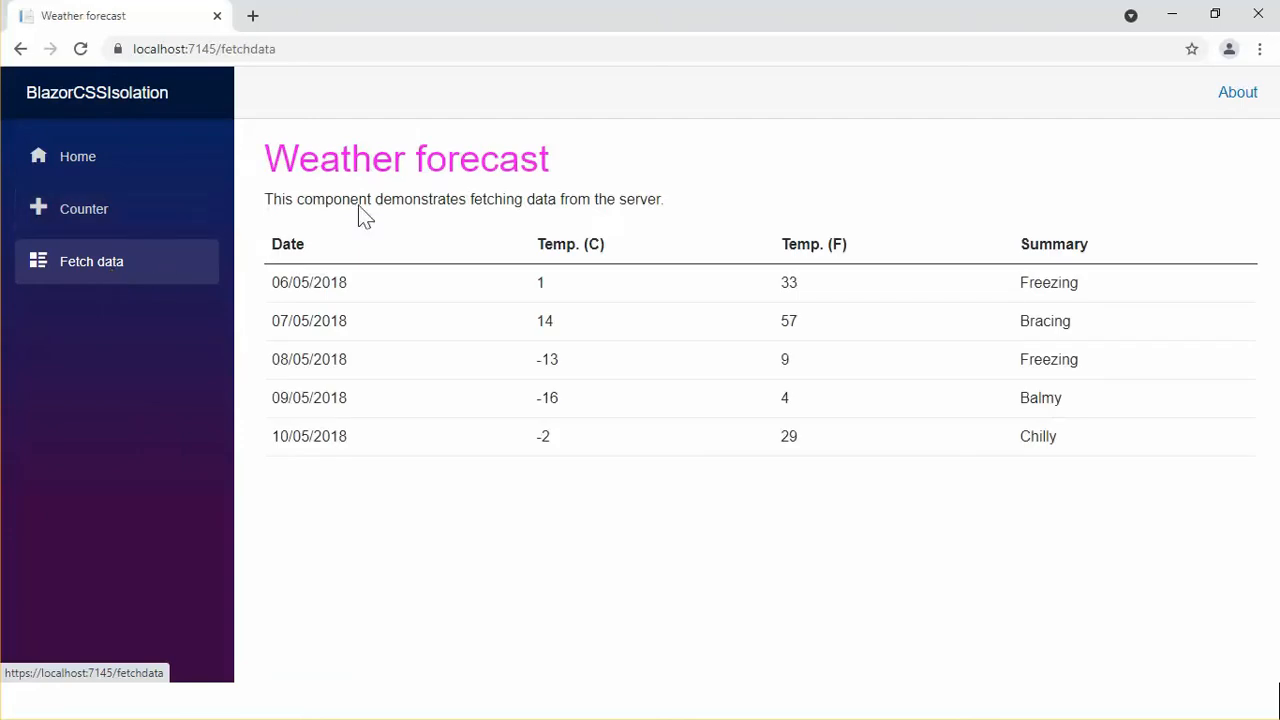
double_click(406, 158)
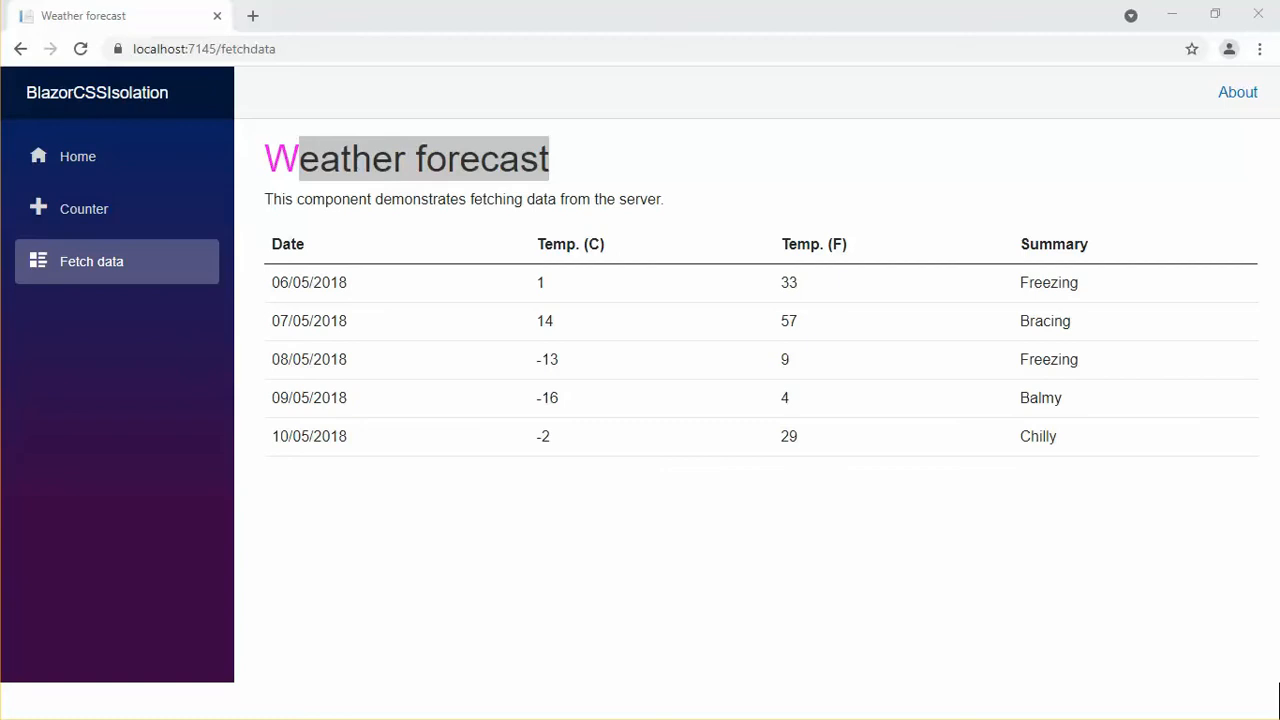
left_click(84, 208)
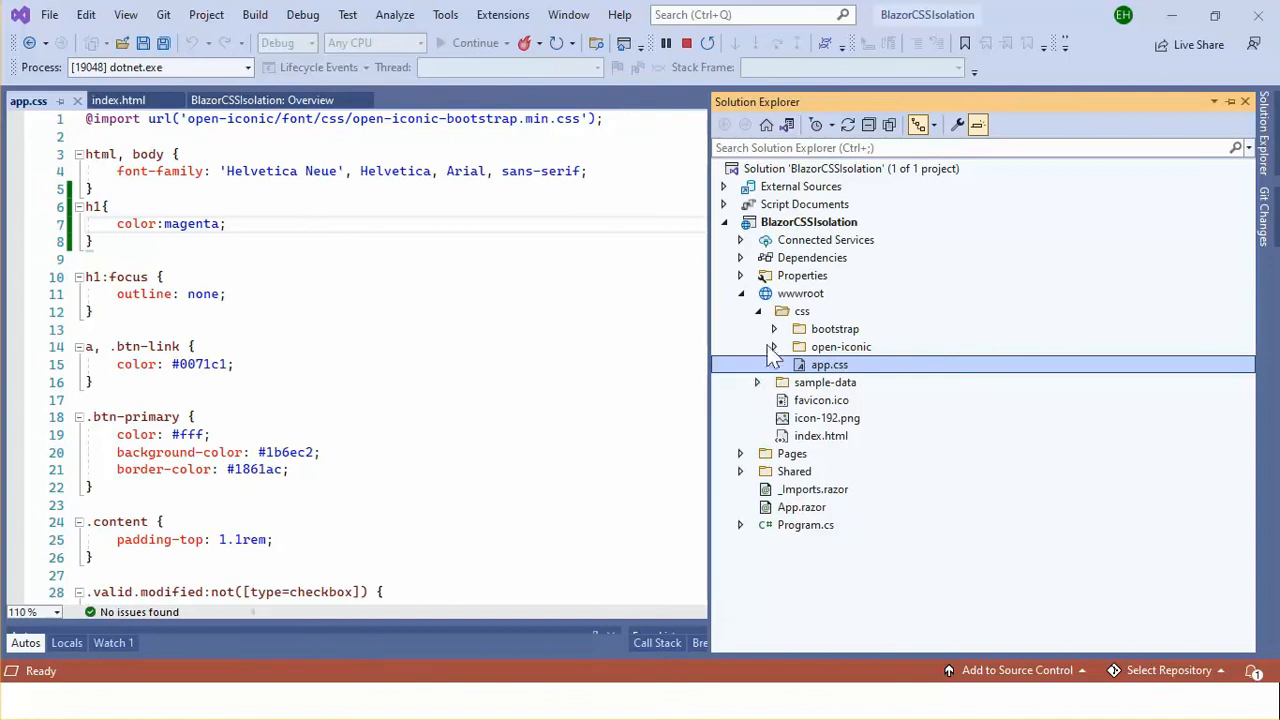
Step: View Counter.razor and start adding a new item to the Pages folder
left_click(756, 312)
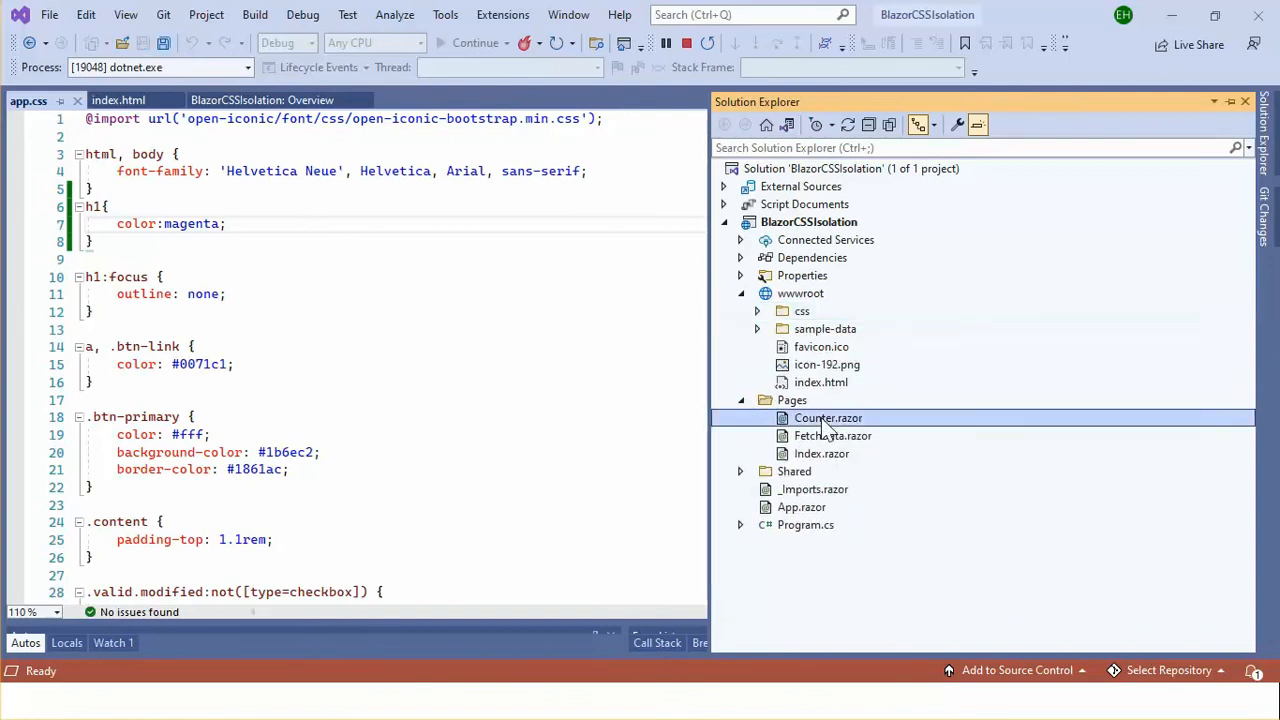
double_click(828, 418)
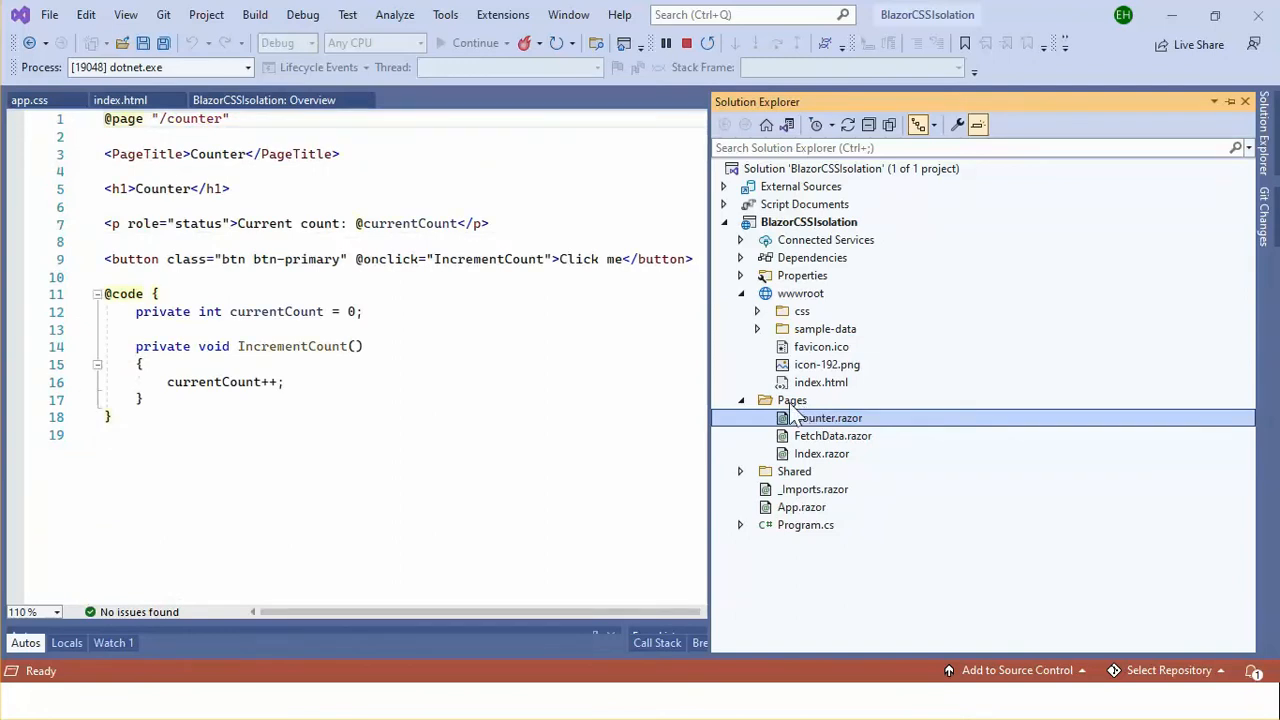
right_click(792, 400)
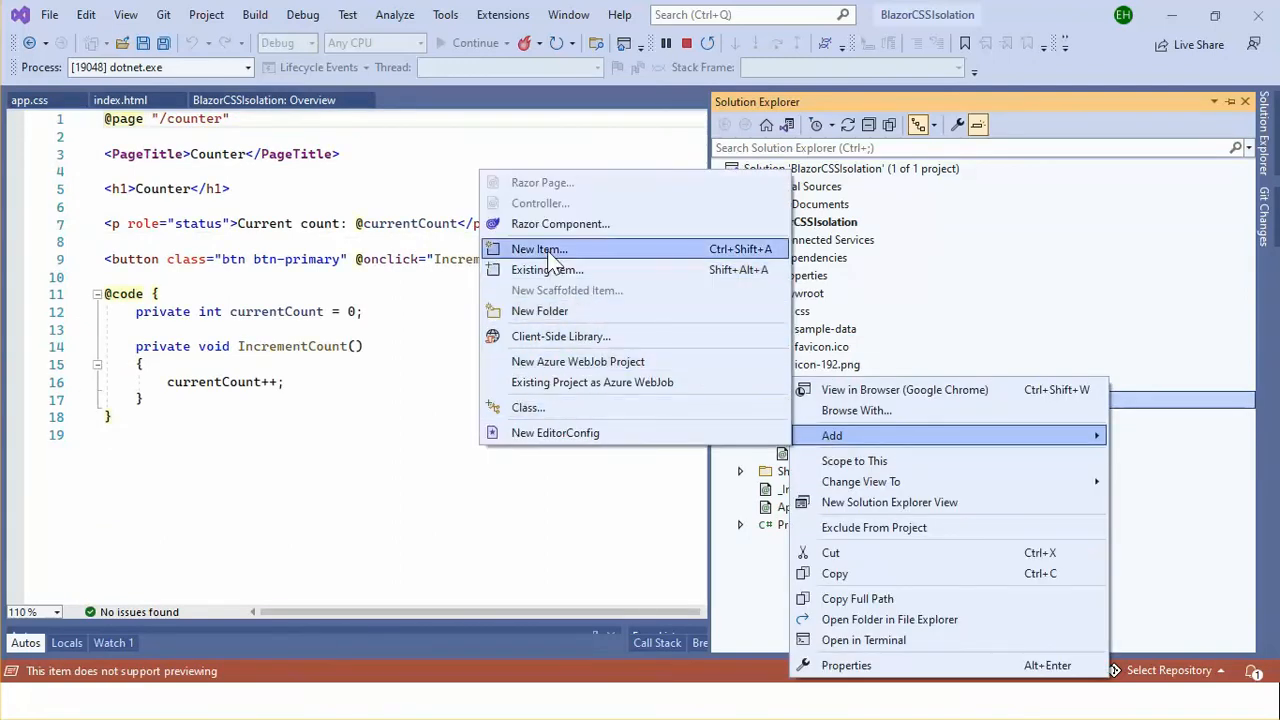
left_click(538, 248)
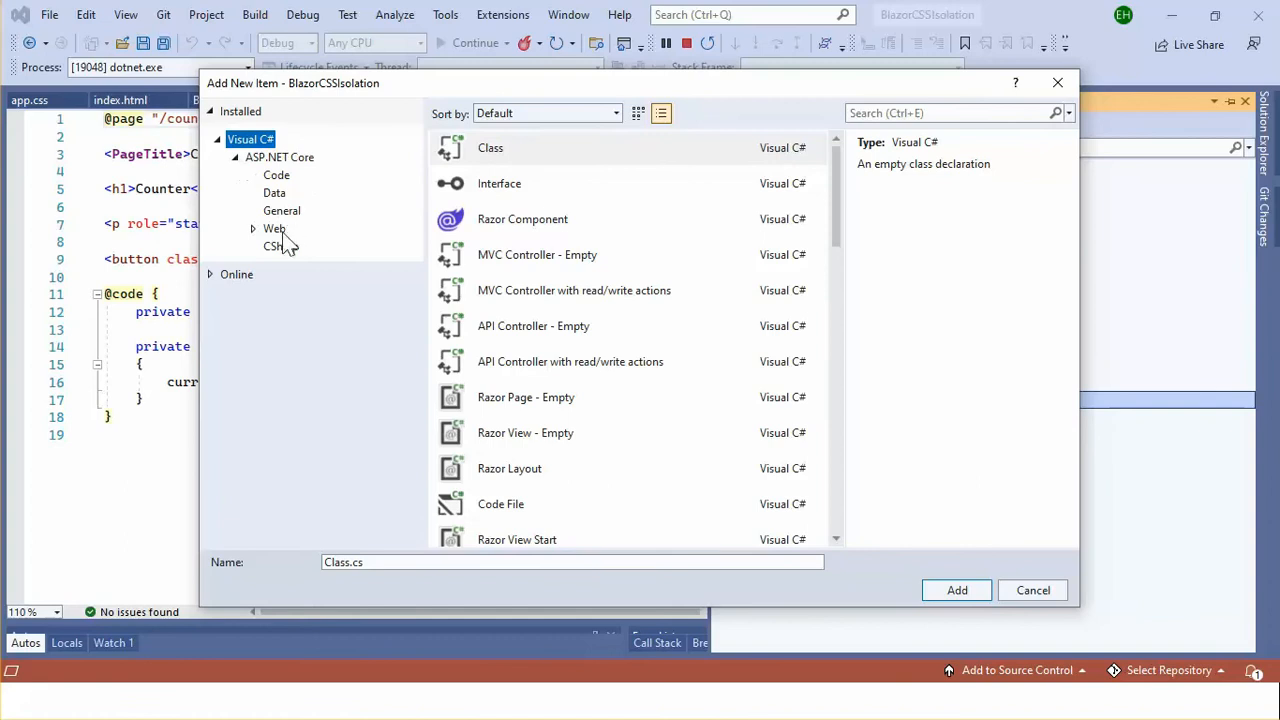
Step: Add a Web Content Style Sheet named Counter.razor.css nested under the Counter page
left_click(276, 228)
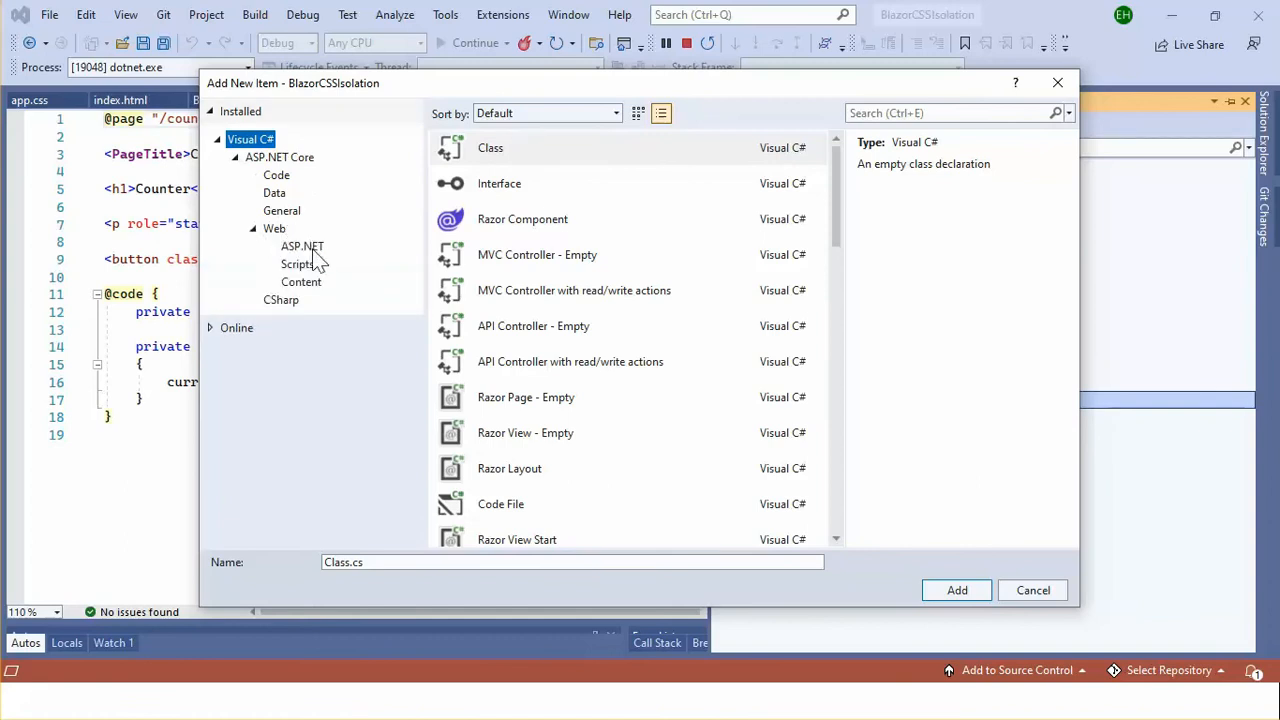
left_click(300, 280)
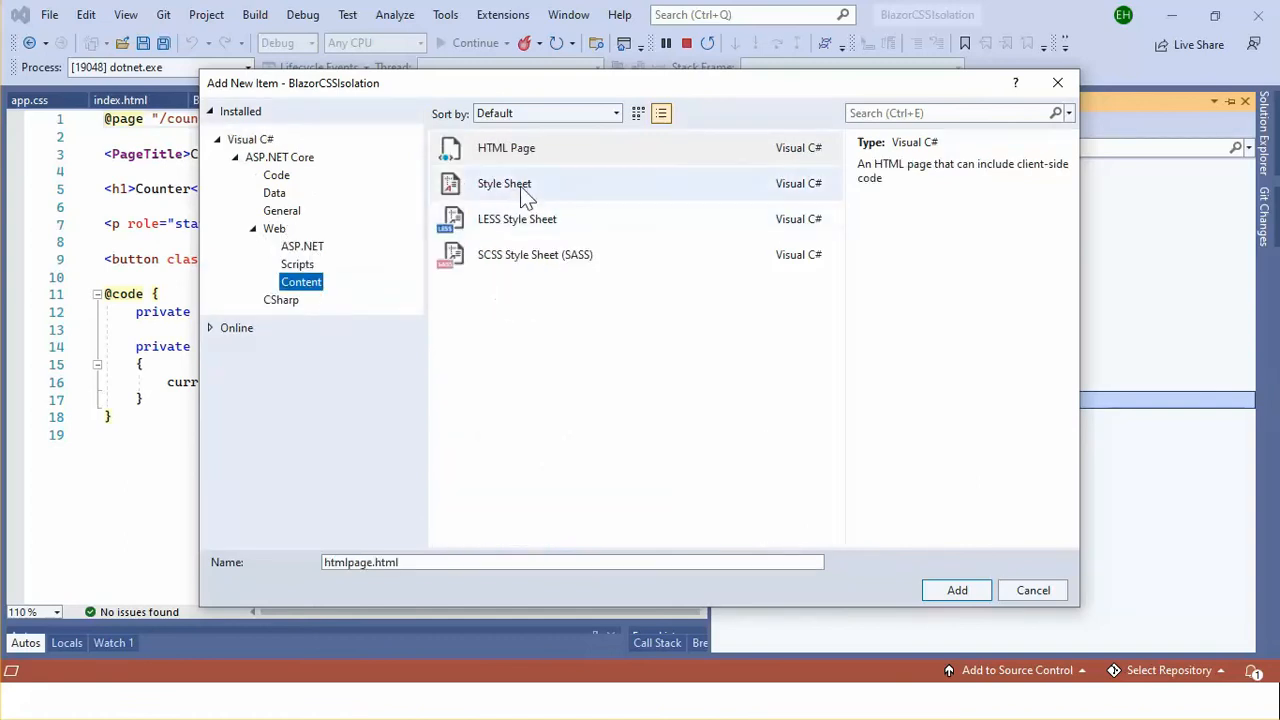
left_click(504, 184)
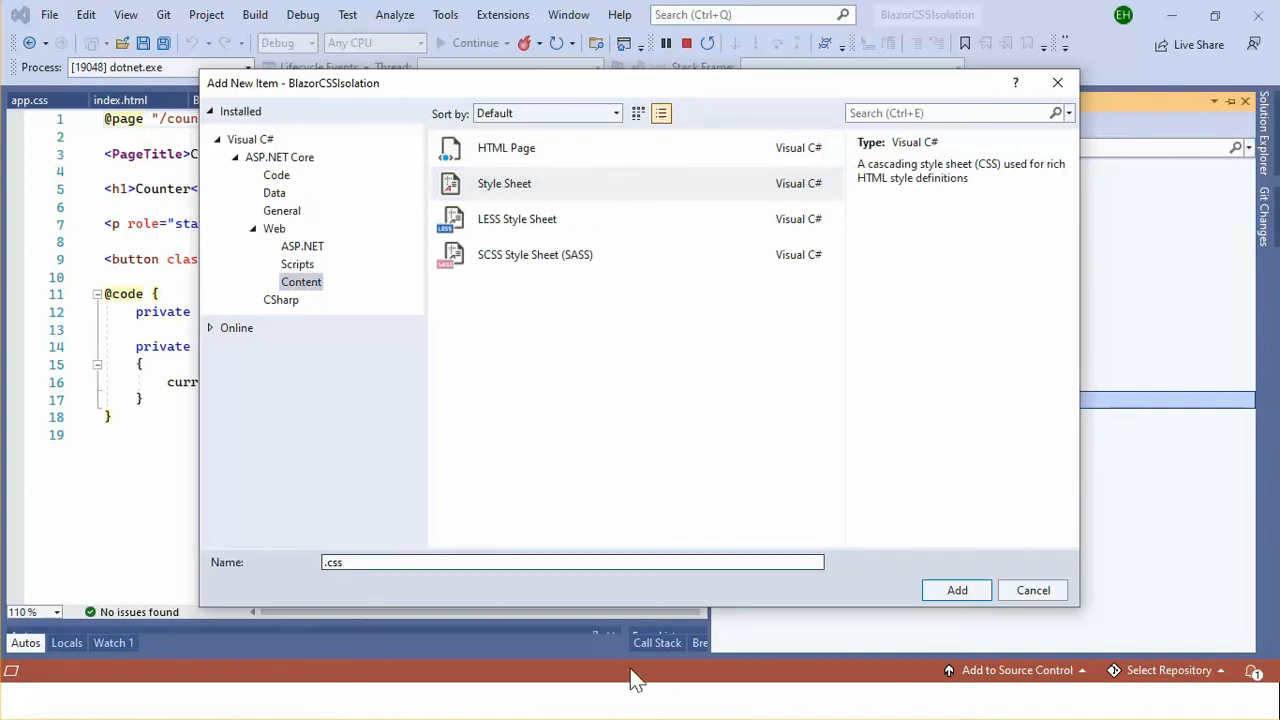
type("Counter")
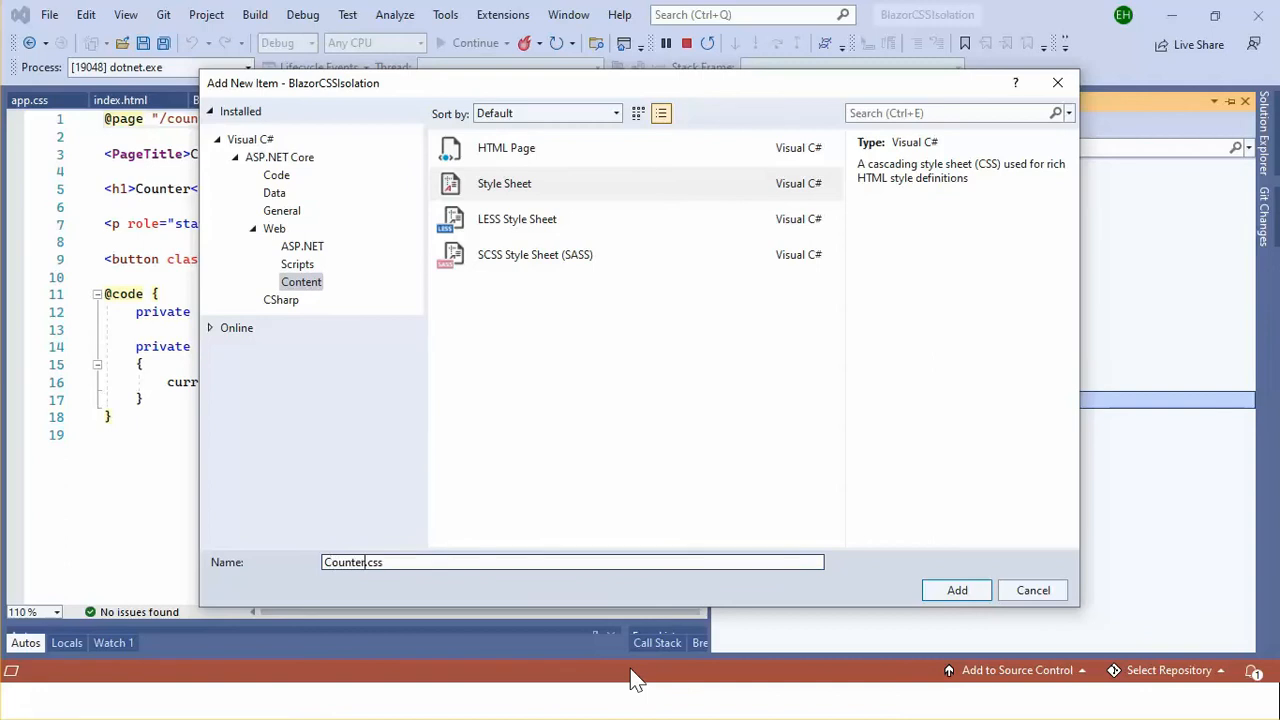
type(".razor.")
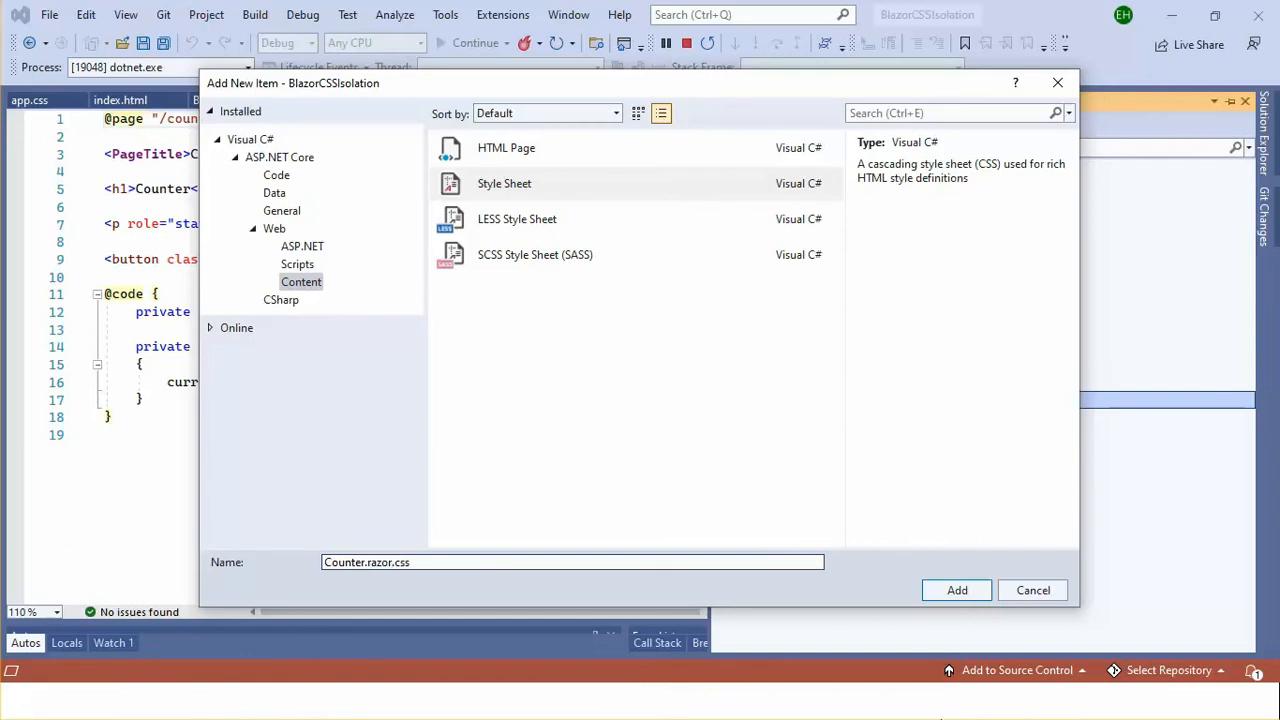
left_click(956, 590)
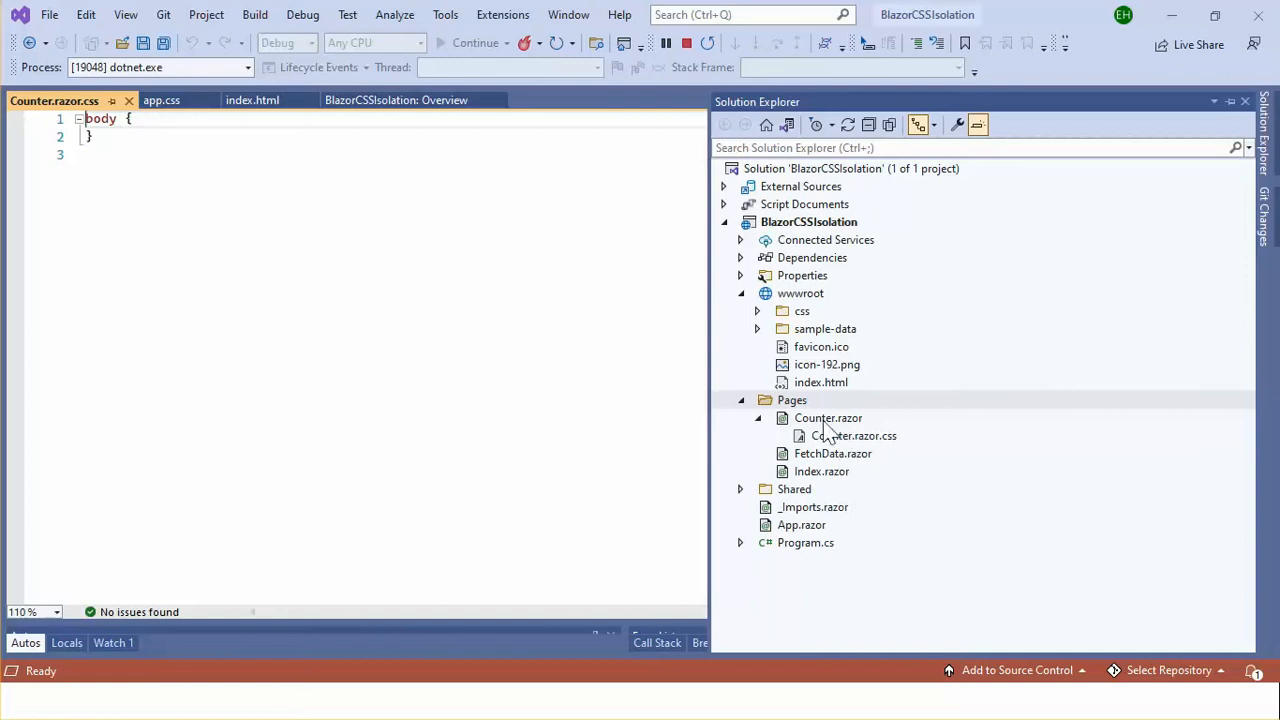
Step: Replace the body rule in Counter.razor.css with h1 { color:red; } and save
left_click(792, 400)
type("h1{")
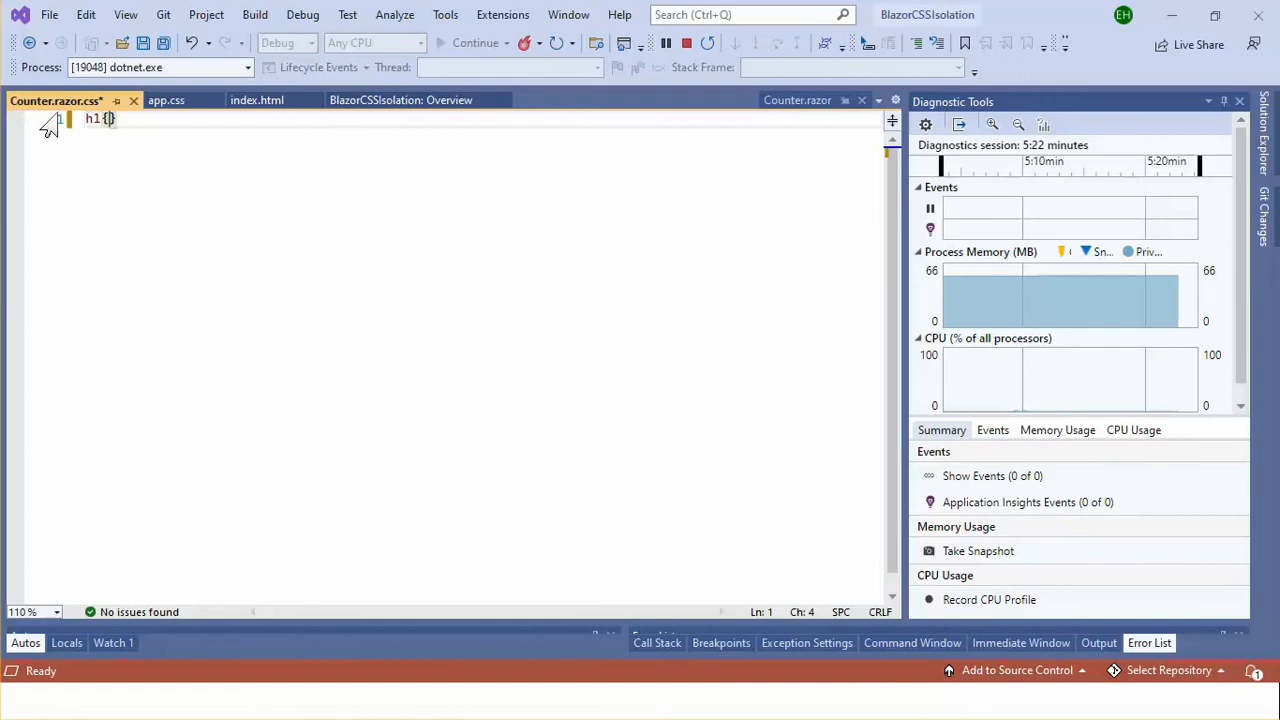
type("r")
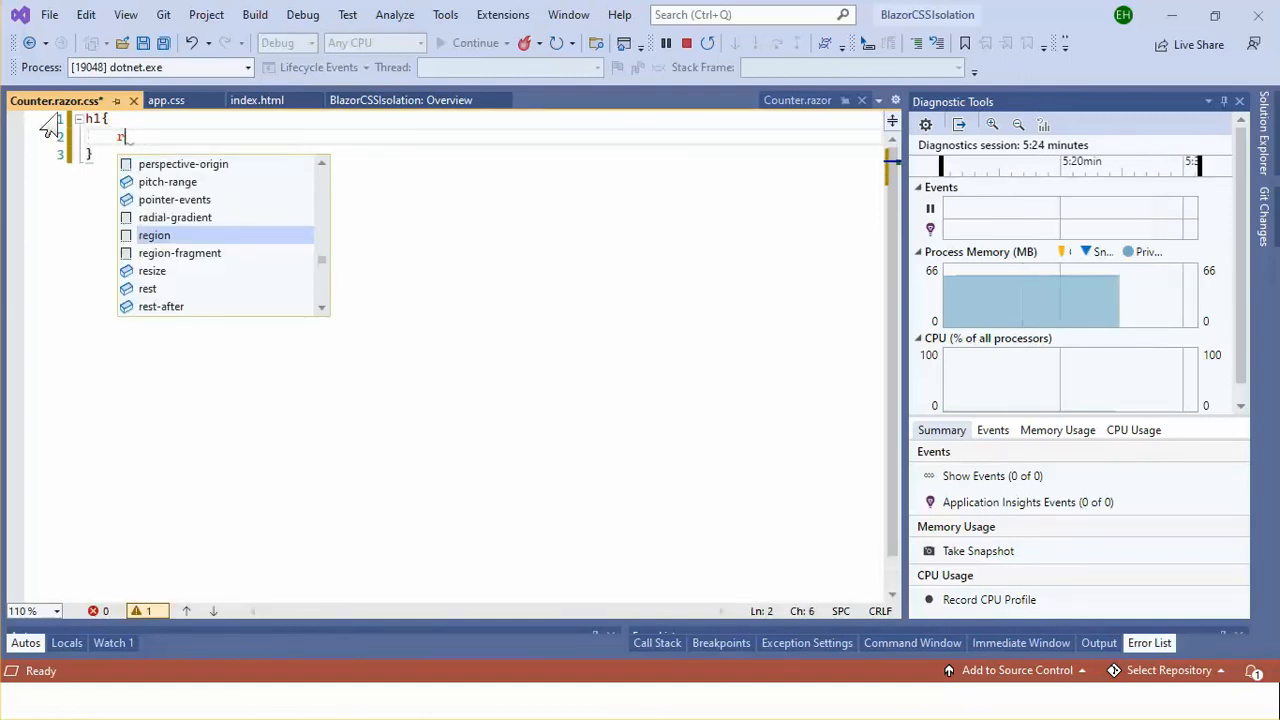
type("color:")
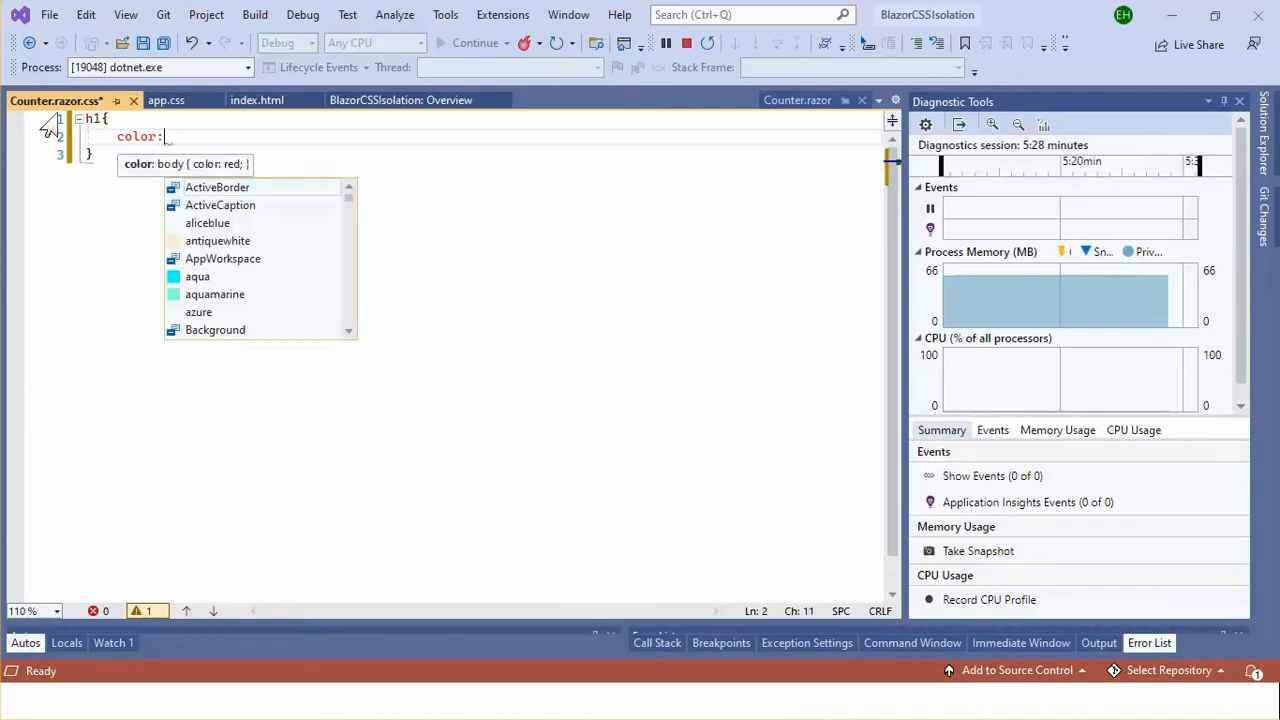
type("rea")
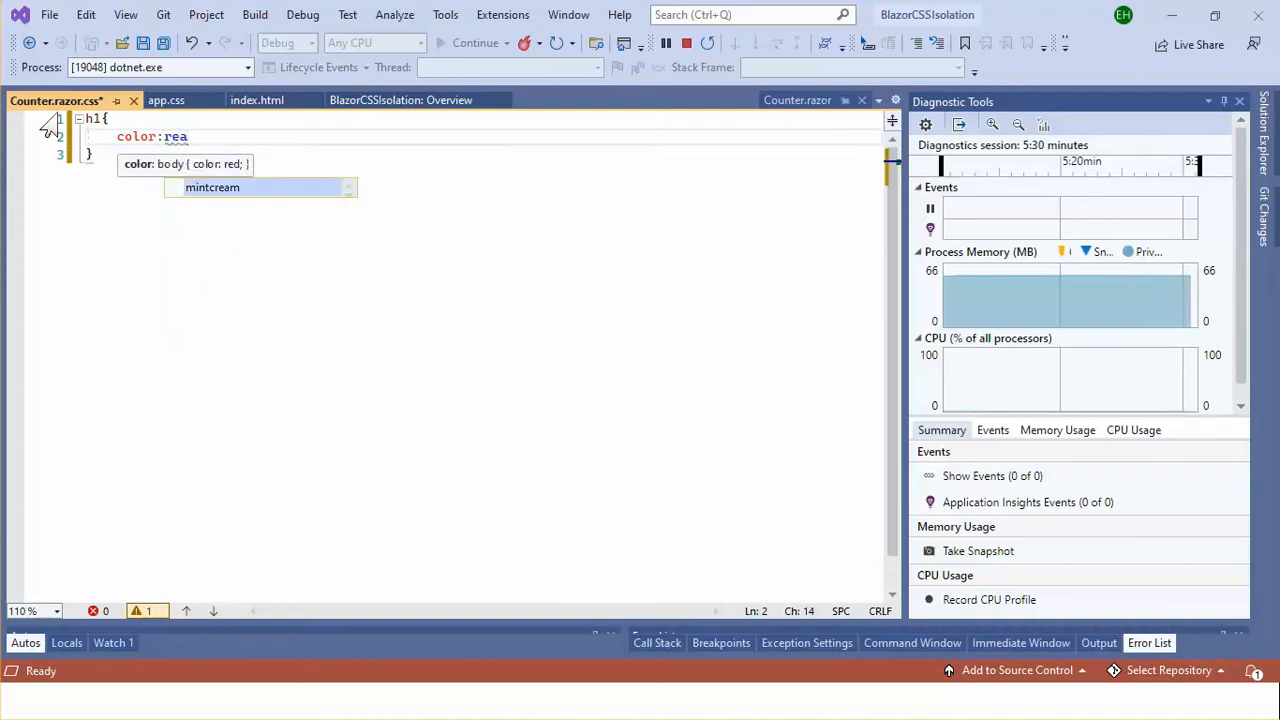
key("Backspace")
type("d;")
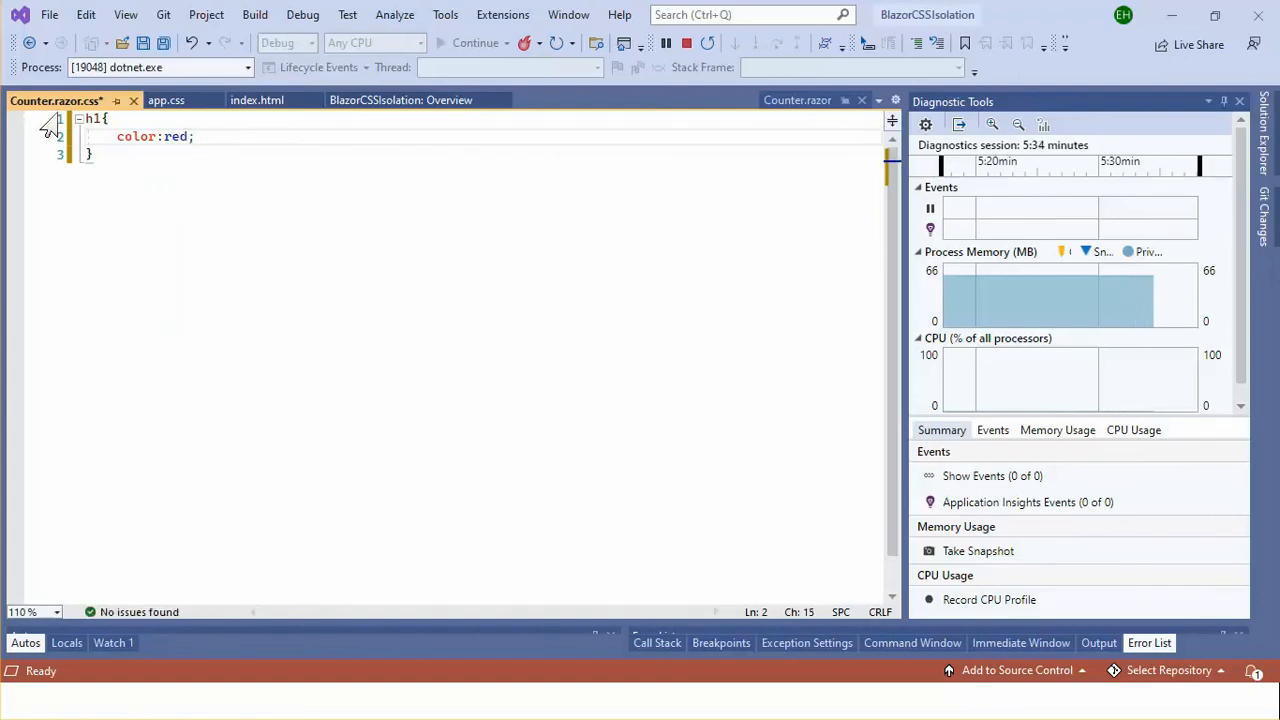
key("ctrl+s")
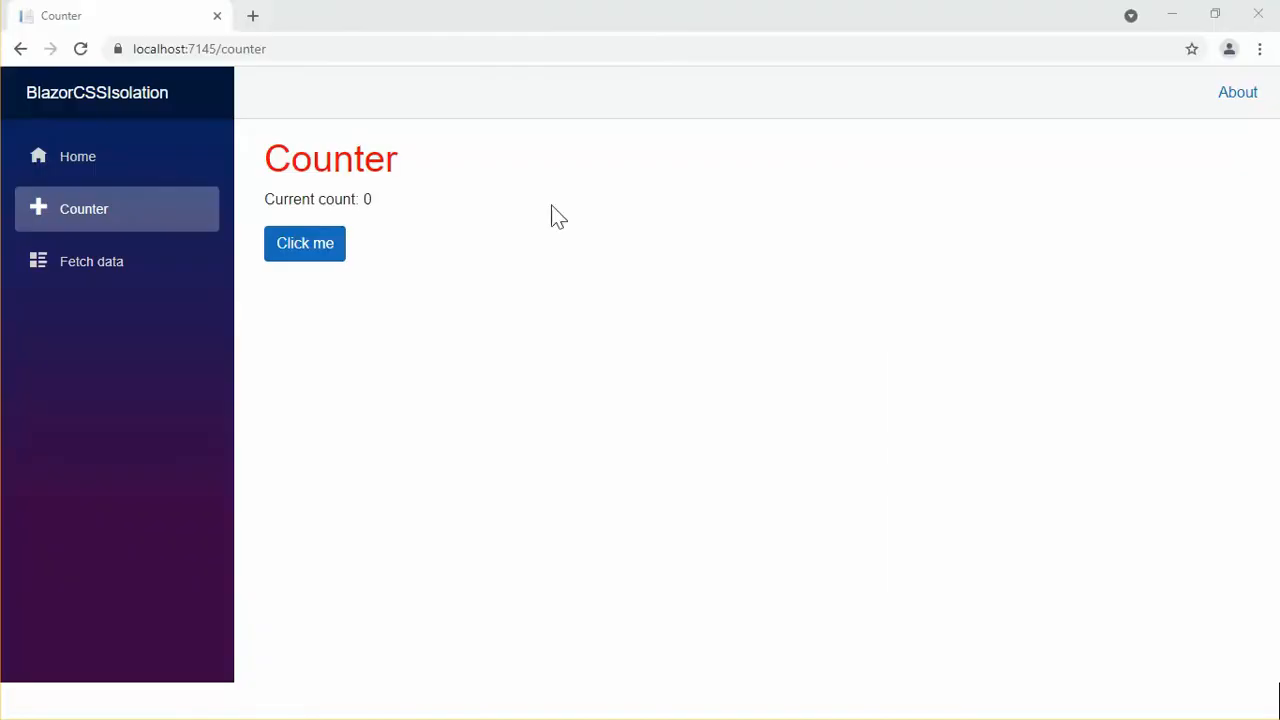
Step: Verify the Counter heading is red while Home's Hello, world! stays magenta
double_click(330, 158)
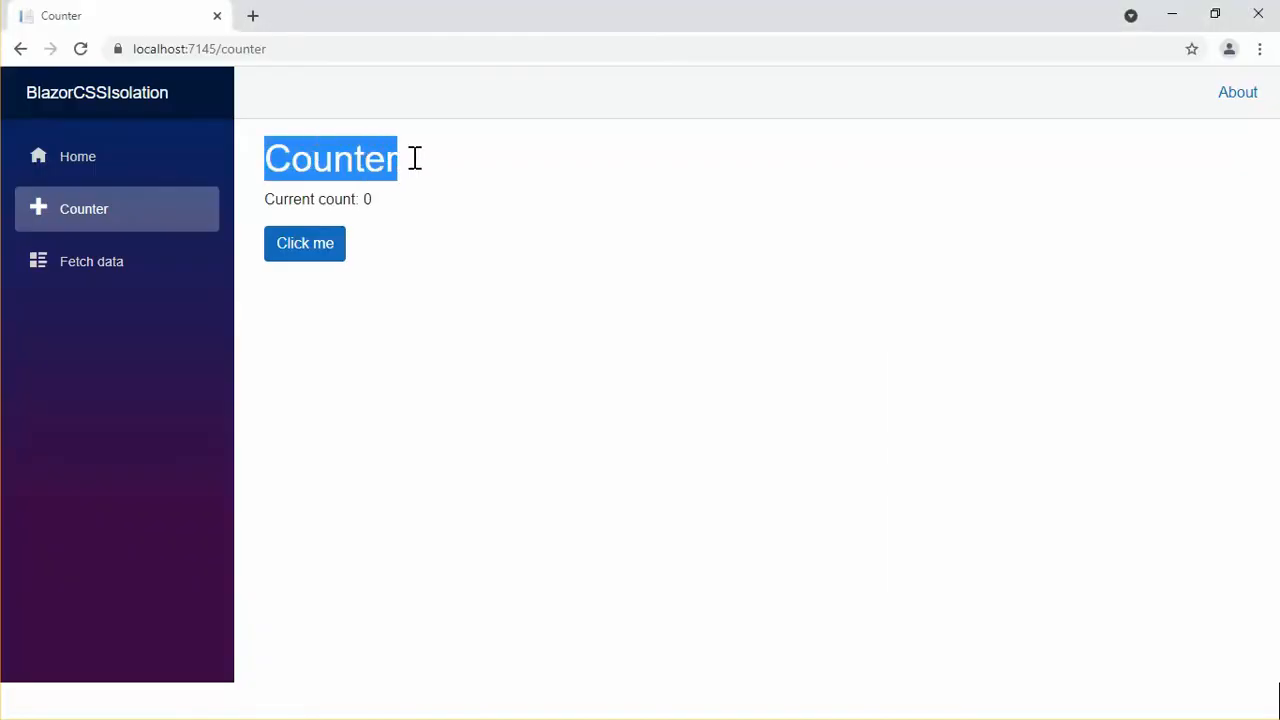
mouse_move(78, 156)
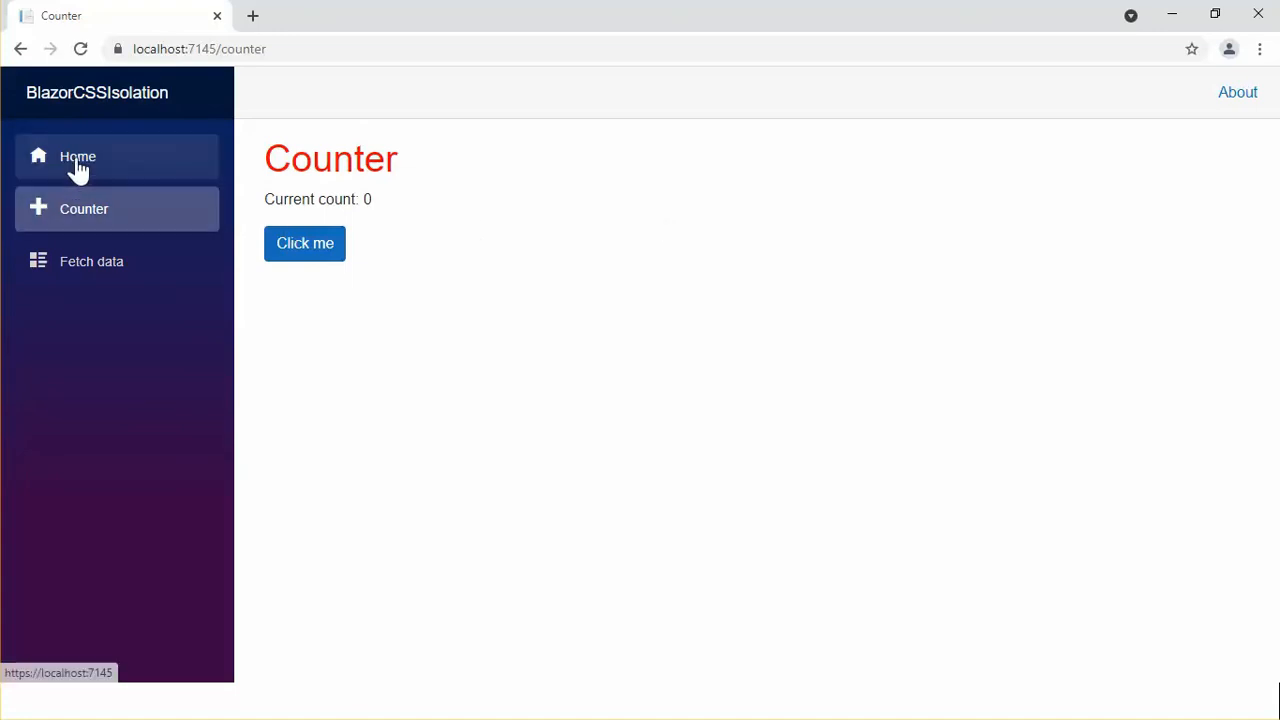
left_click(76, 156)
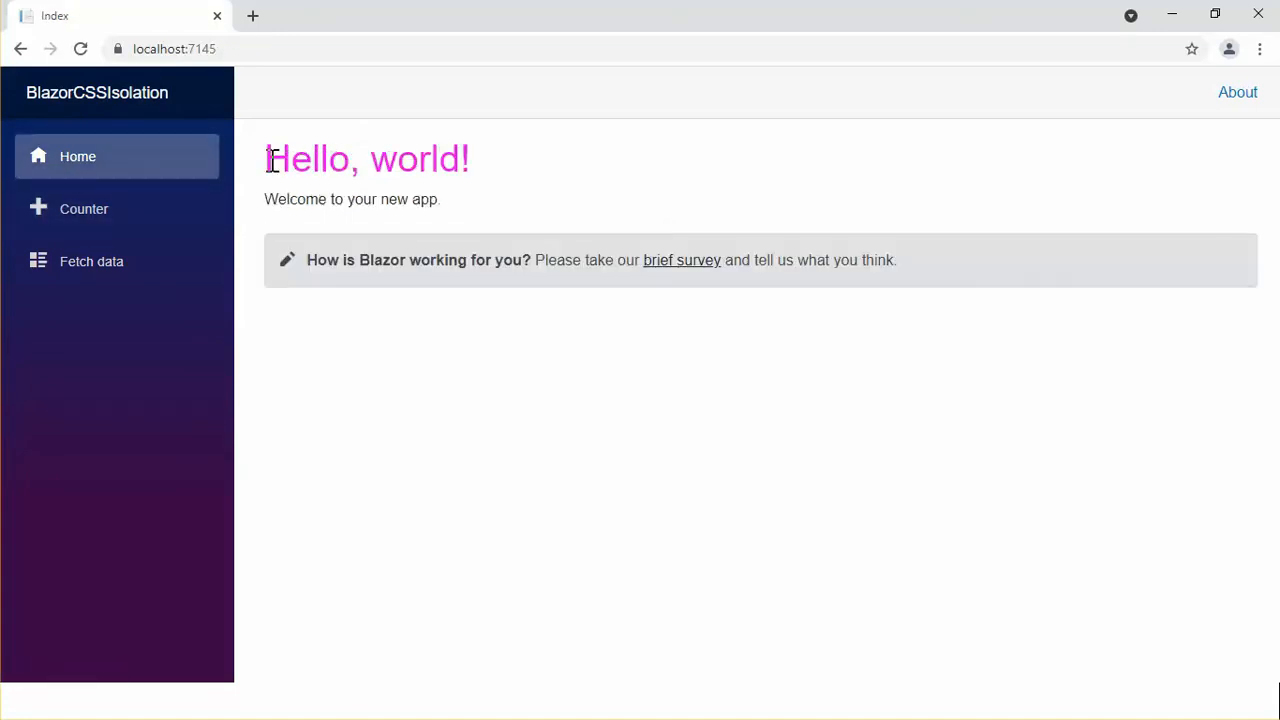
mouse_move(500, 192)
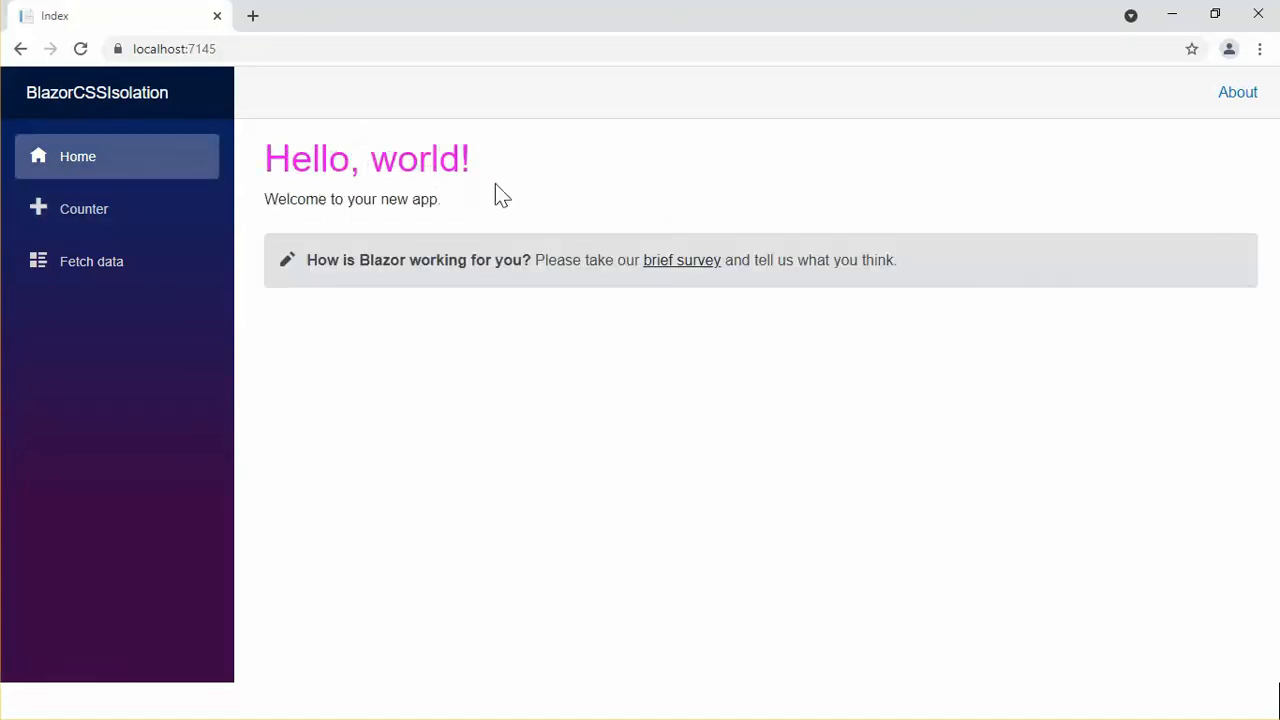
left_click(92, 260)
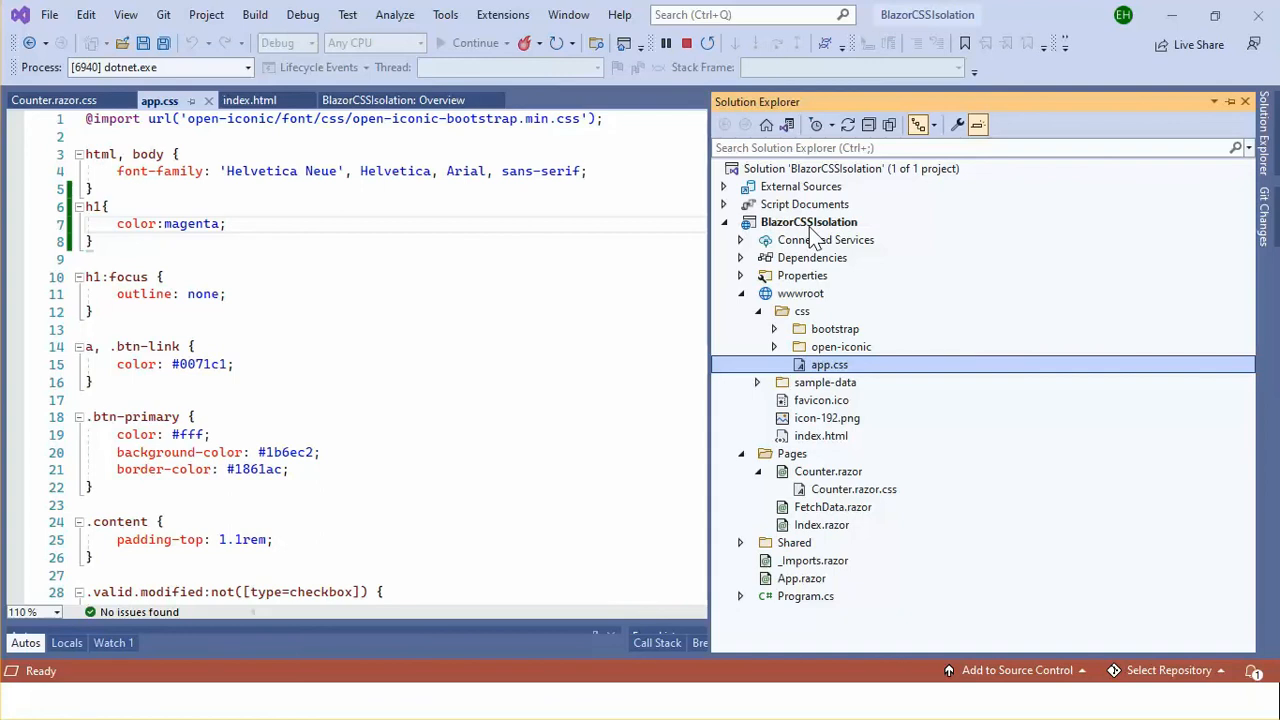
Step: View the .csproj, then highlight BlazorCSSIsolation.styles.css in index.html's bundle link
double_click(808, 220)
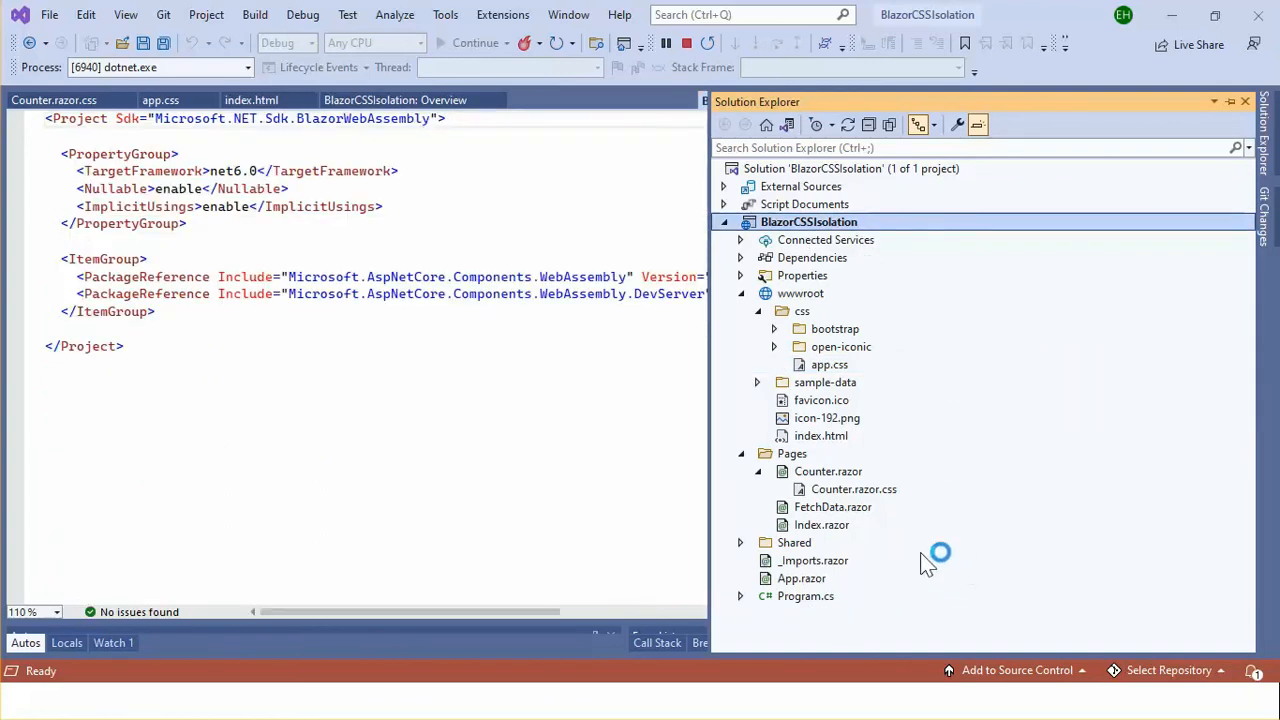
mouse_move(892, 374)
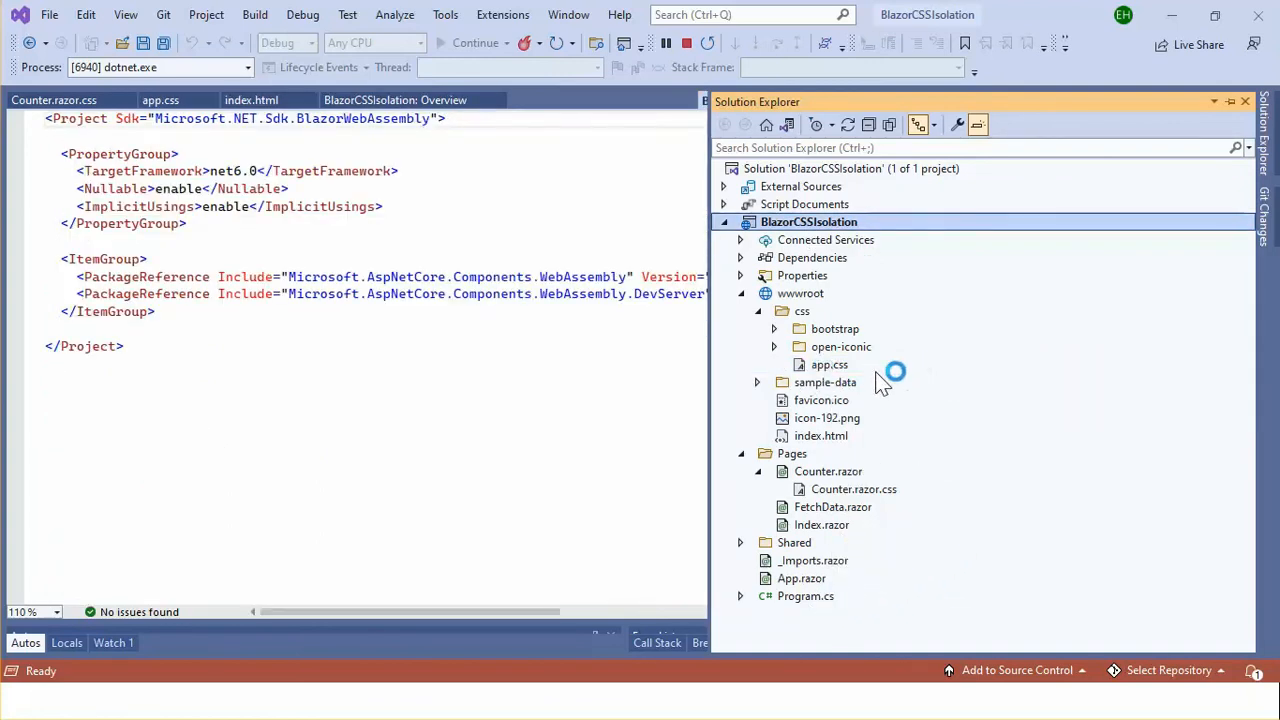
double_click(820, 436)
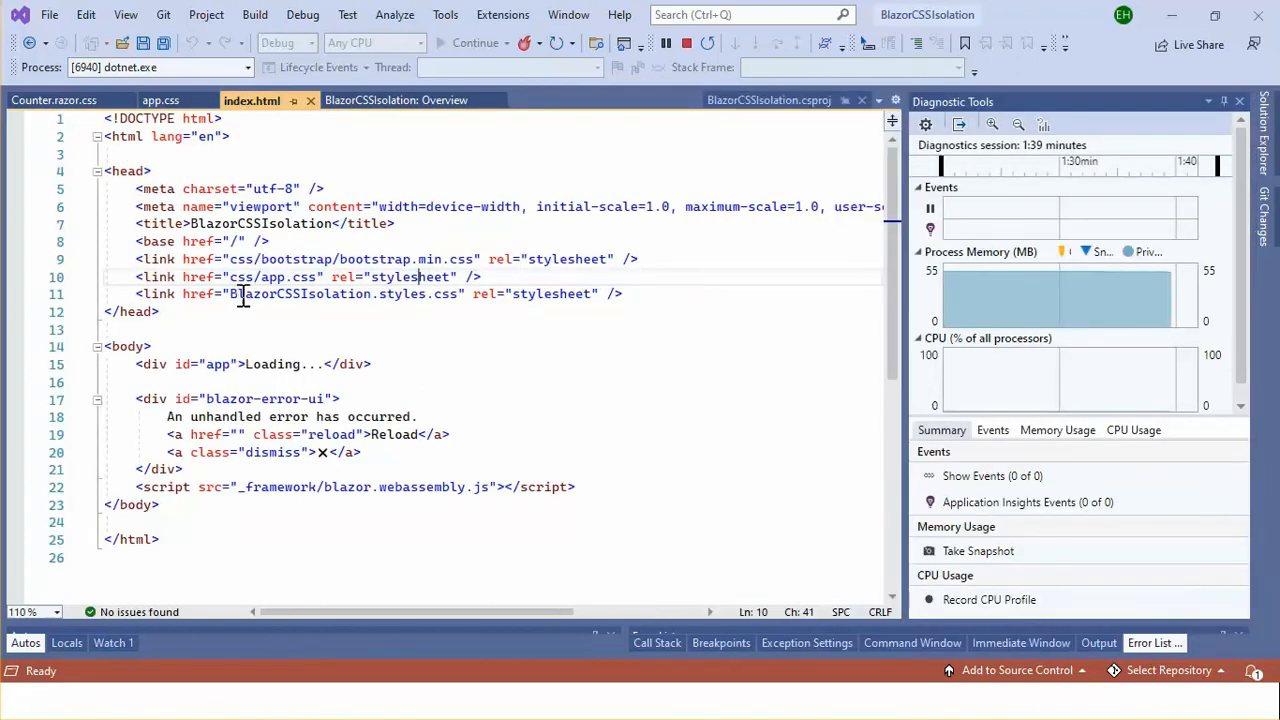
double_click(300, 292)
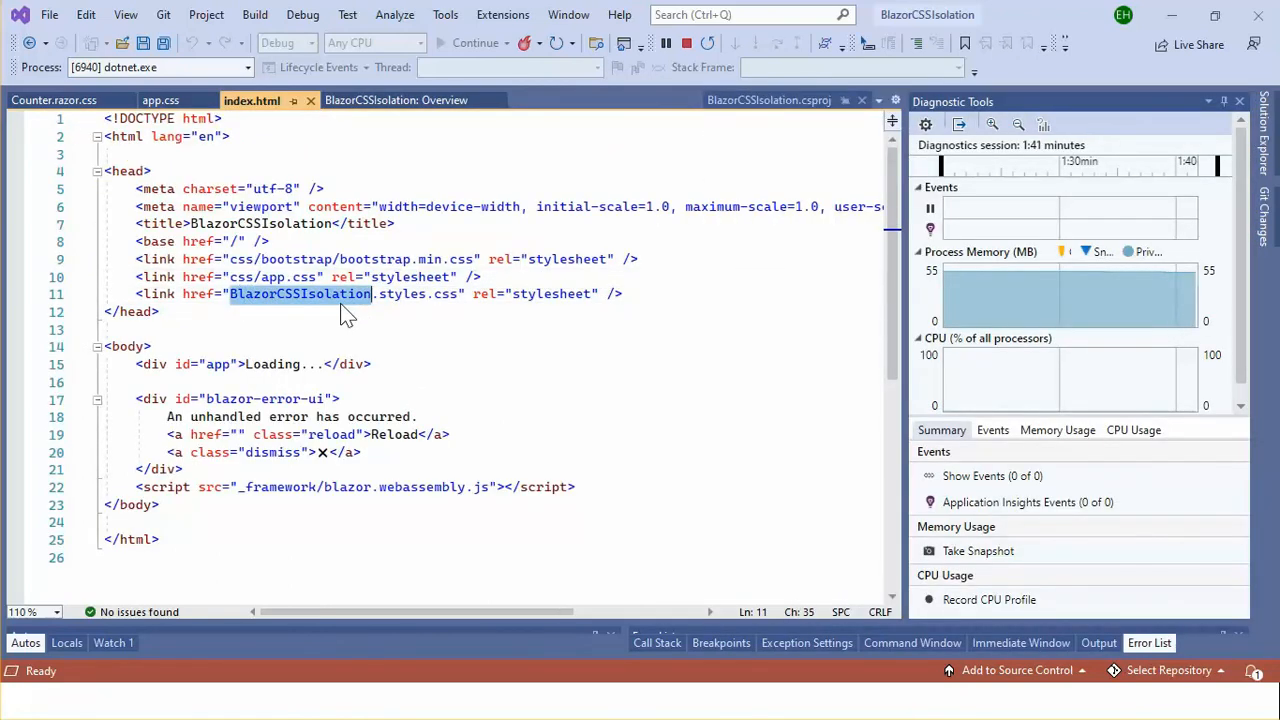
left_click(332, 292)
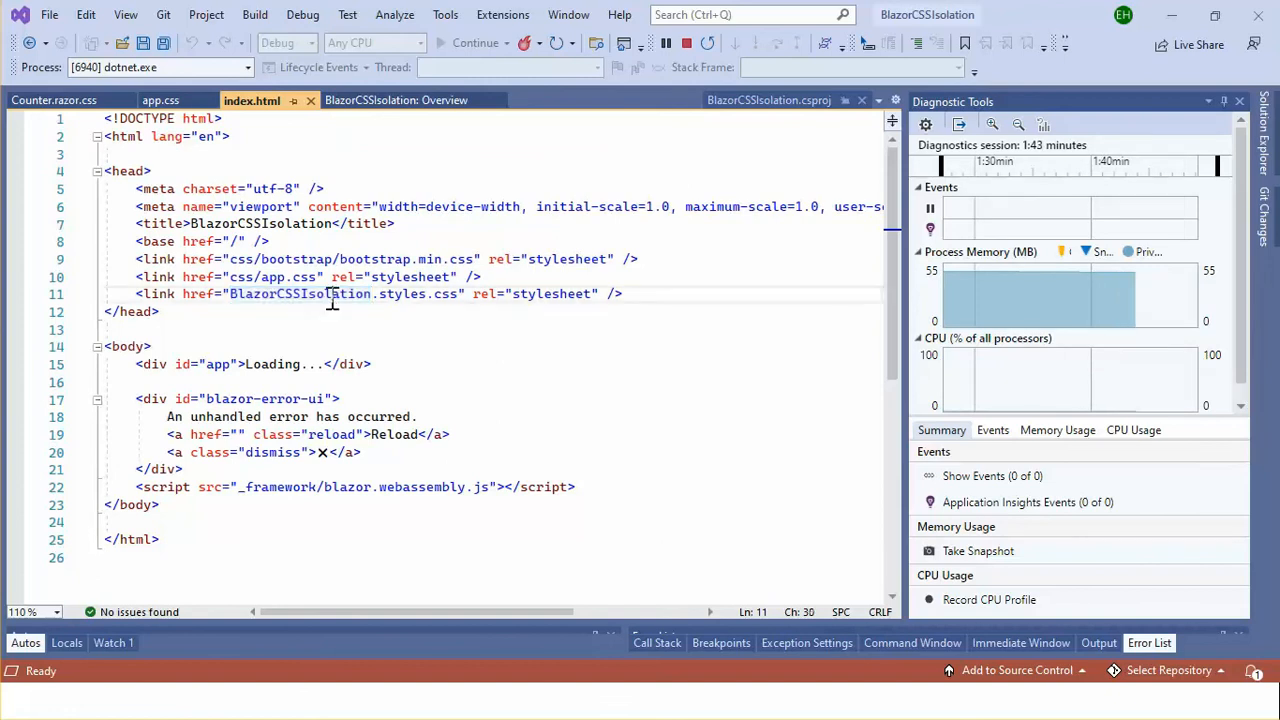
double_click(300, 292)
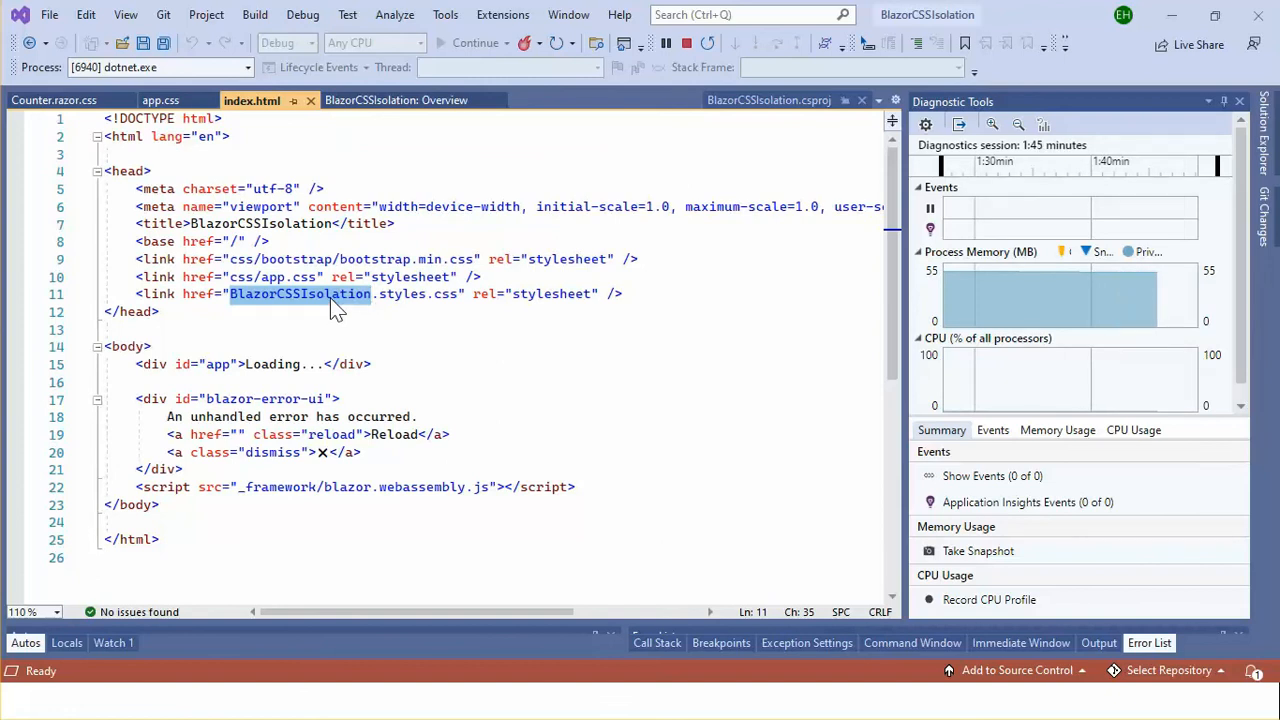
double_click(400, 292)
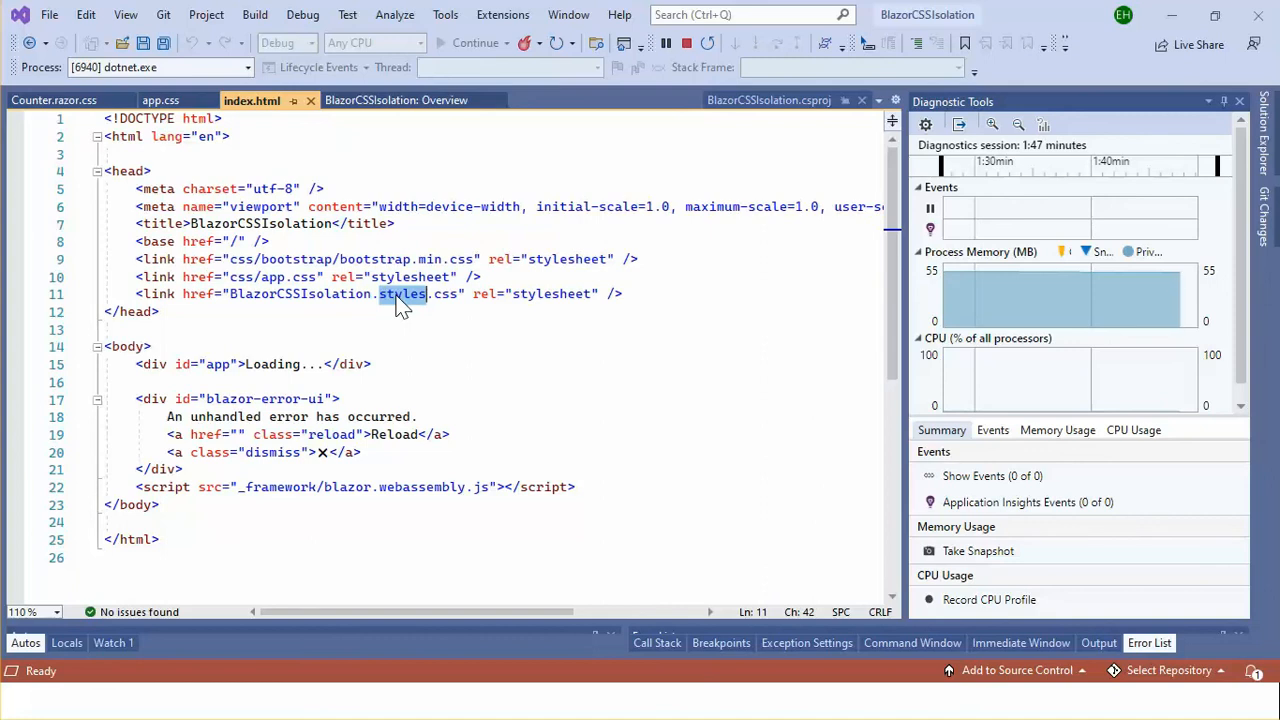
left_click(402, 294)
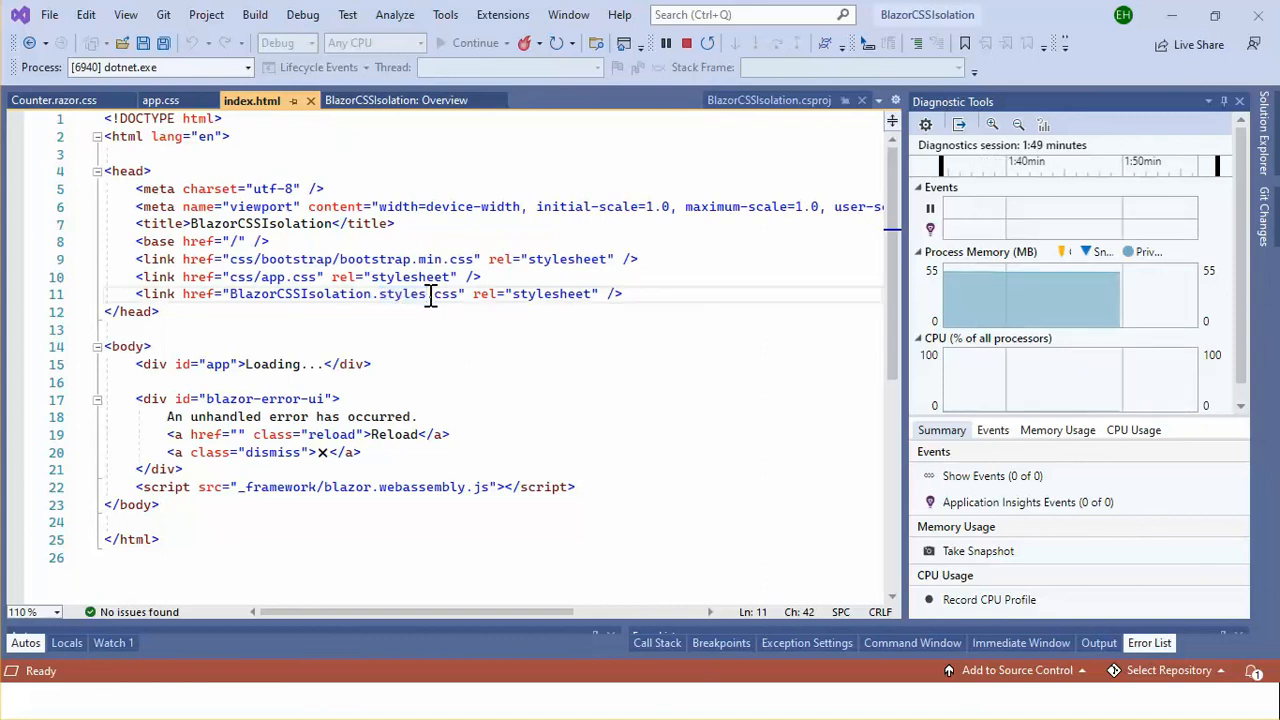